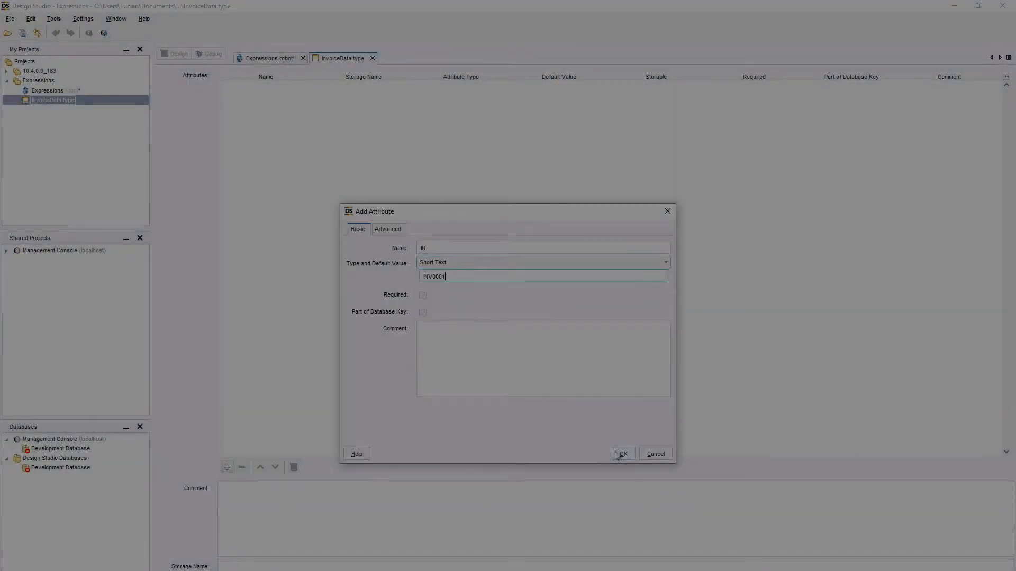
# Try an Assign Variable value built from invoiceData.Amount, +100 and an over-budget conditional.
pyautogui.click(621, 454)
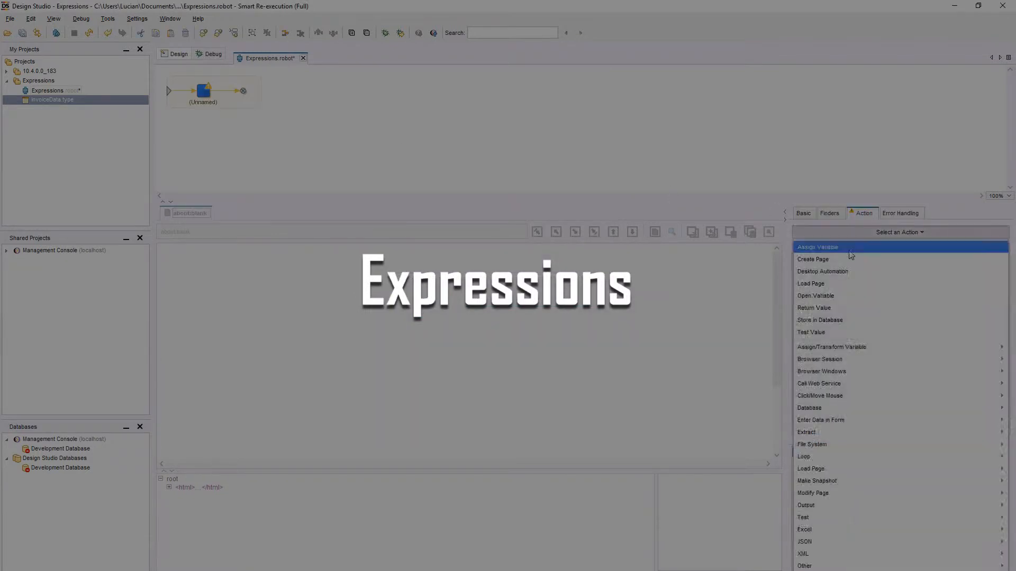
pyautogui.click(818, 247)
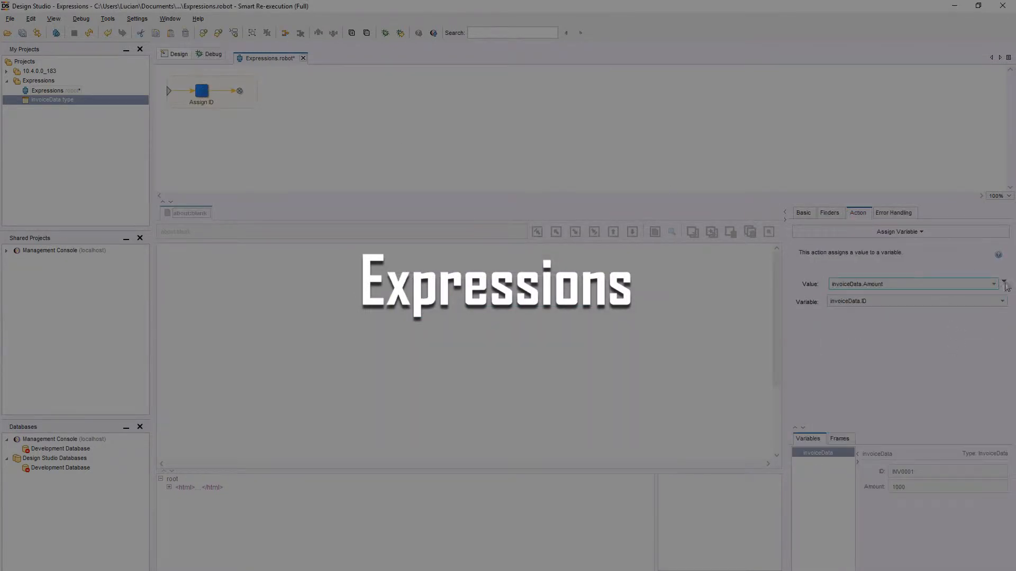
pyautogui.click(1003, 283)
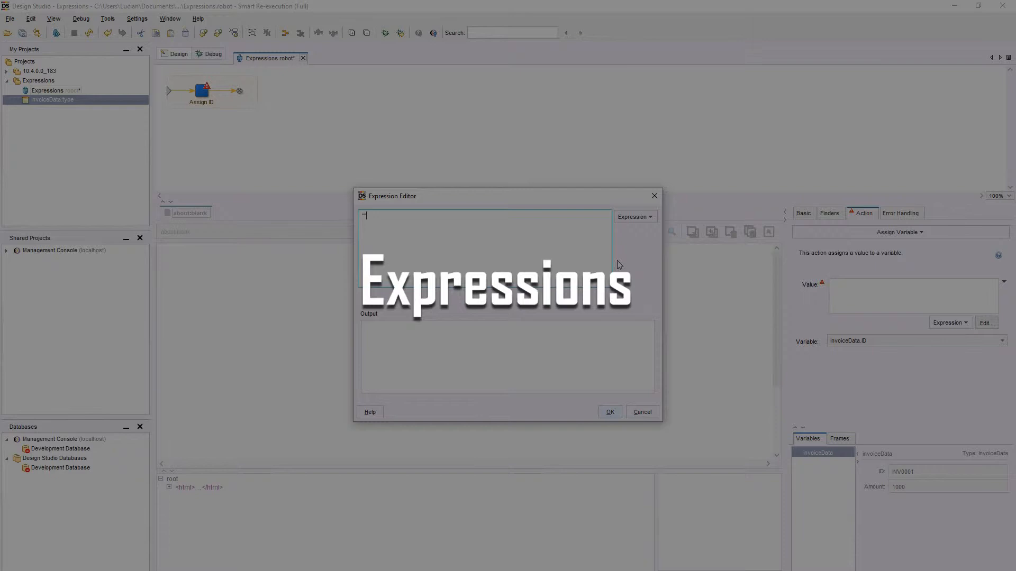
pyautogui.write('invoiceData.Amount')
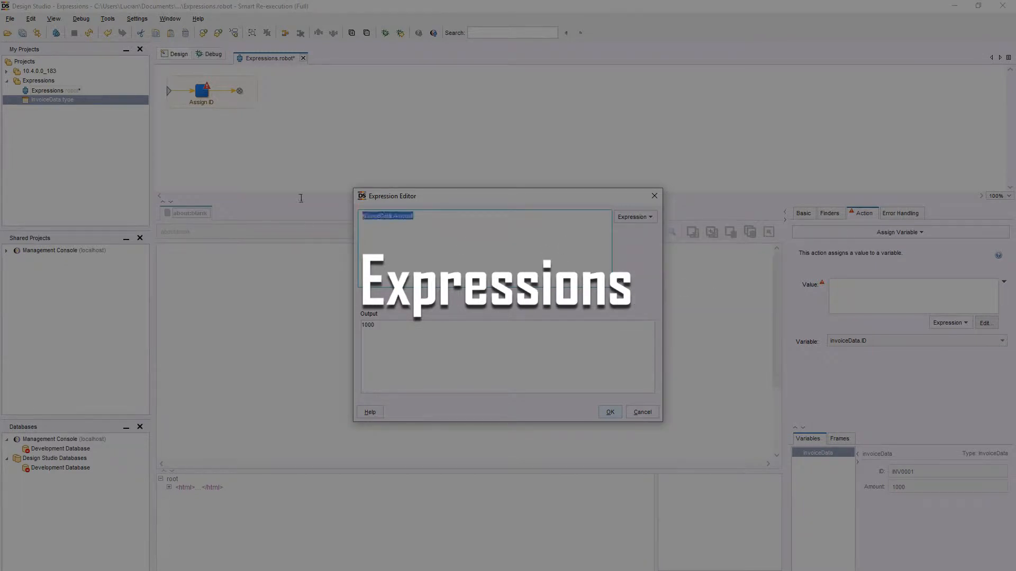
pyautogui.write('+100')
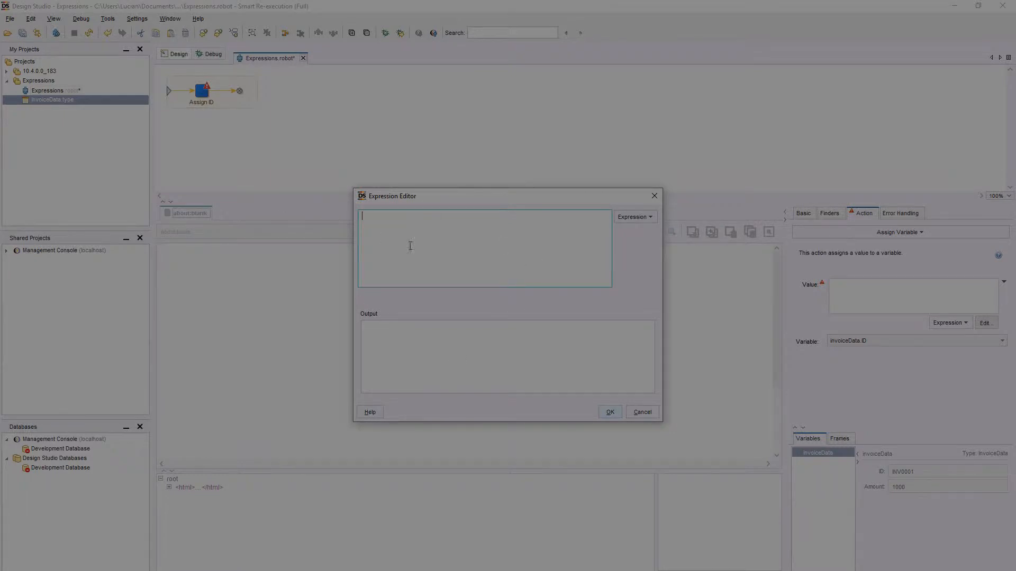
pyautogui.write('invoiceData.Amount > 100 ? "Over budget"')
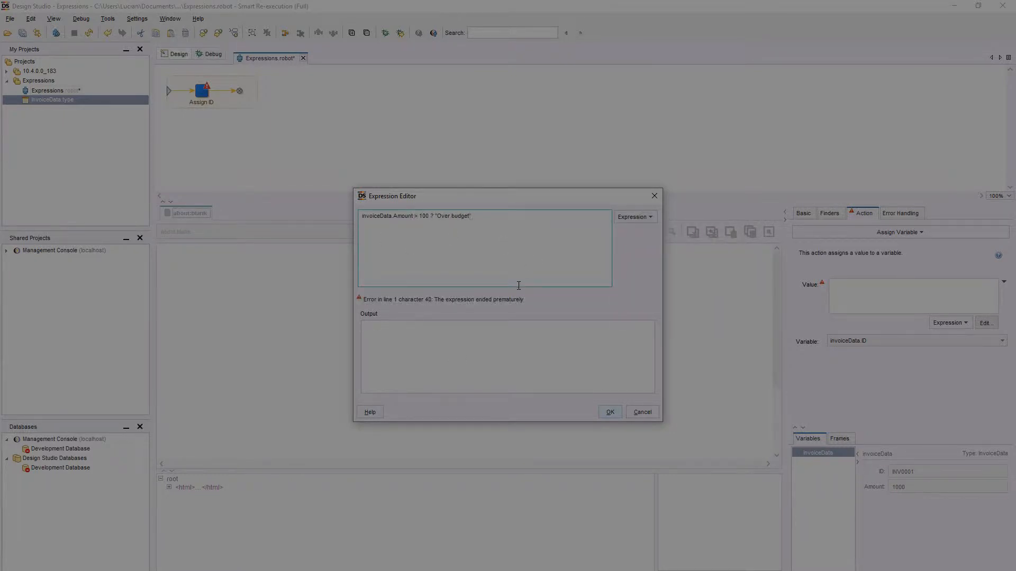
pyautogui.click(633, 216)
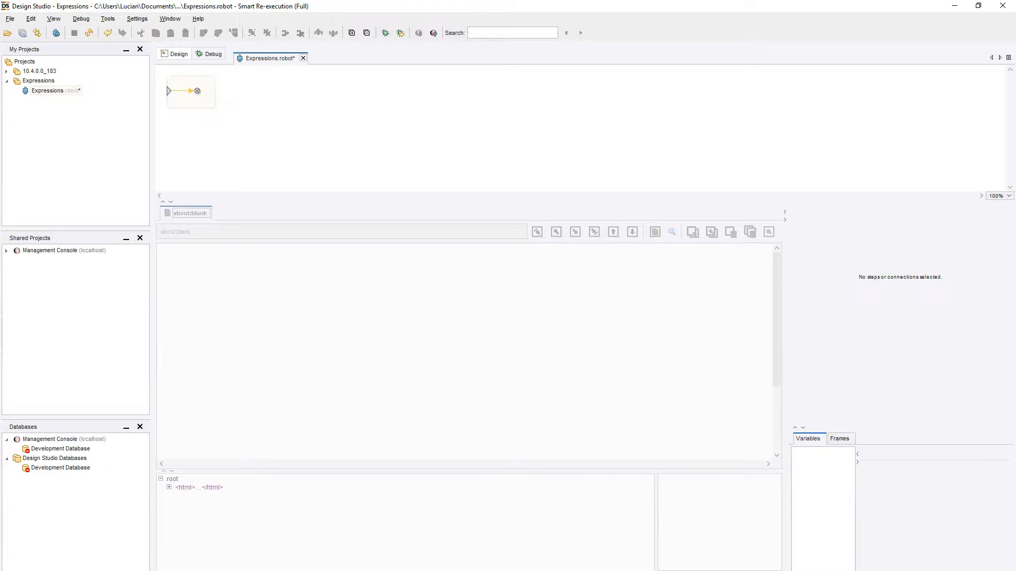
# Create type InvoiceData with ID (Short Text, INV0001) and Amount (Integer, 1000).
pyautogui.rightClick(38, 81)
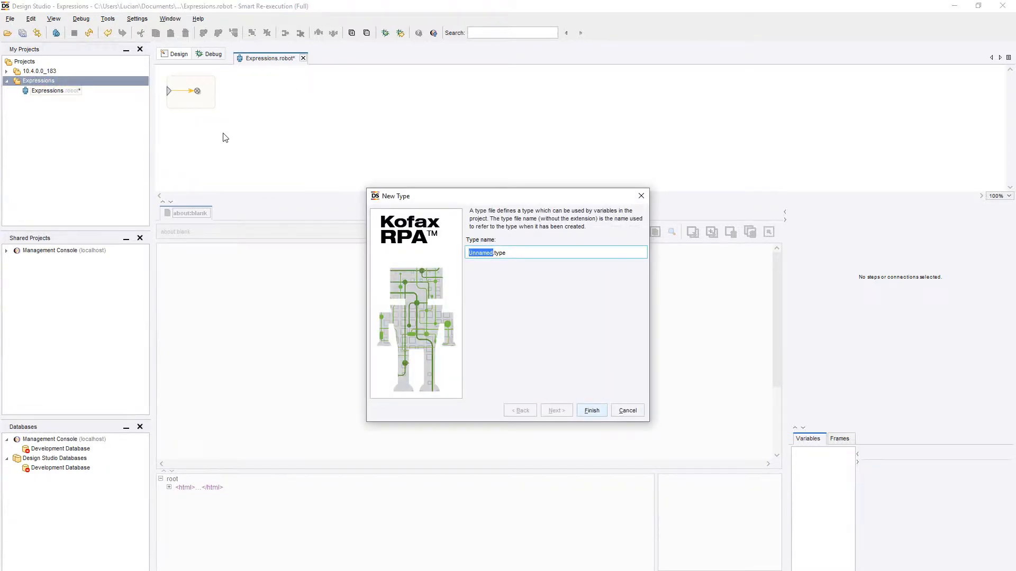
pyautogui.write('InvoiceData')
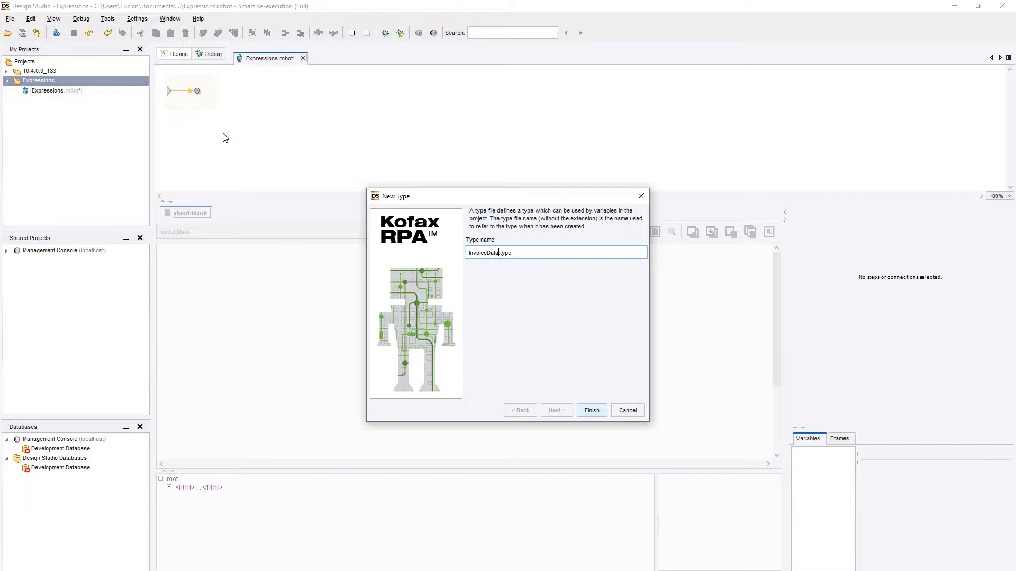
pyautogui.click(591, 410)
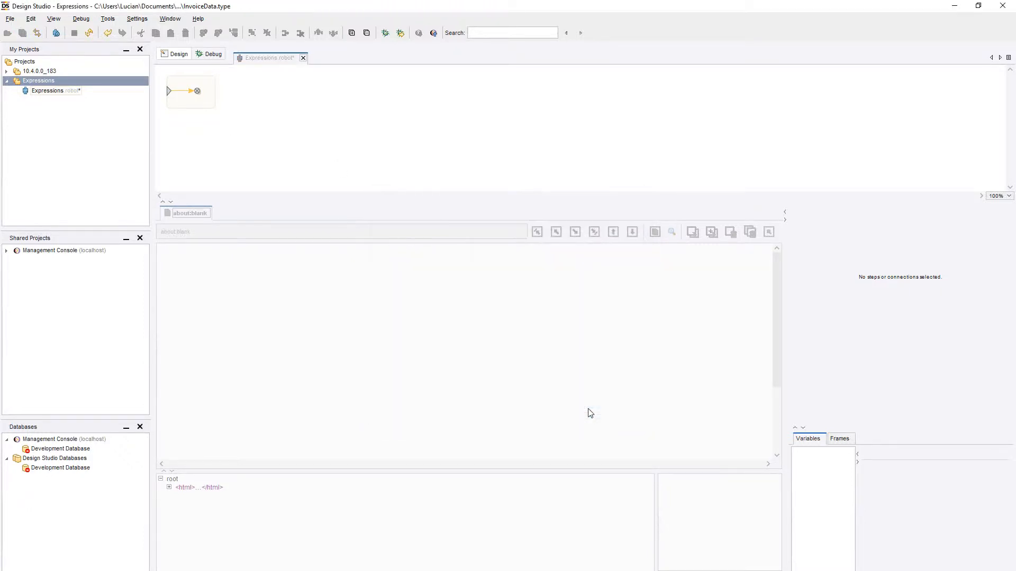
pyautogui.click(226, 467)
pyautogui.write('ID')
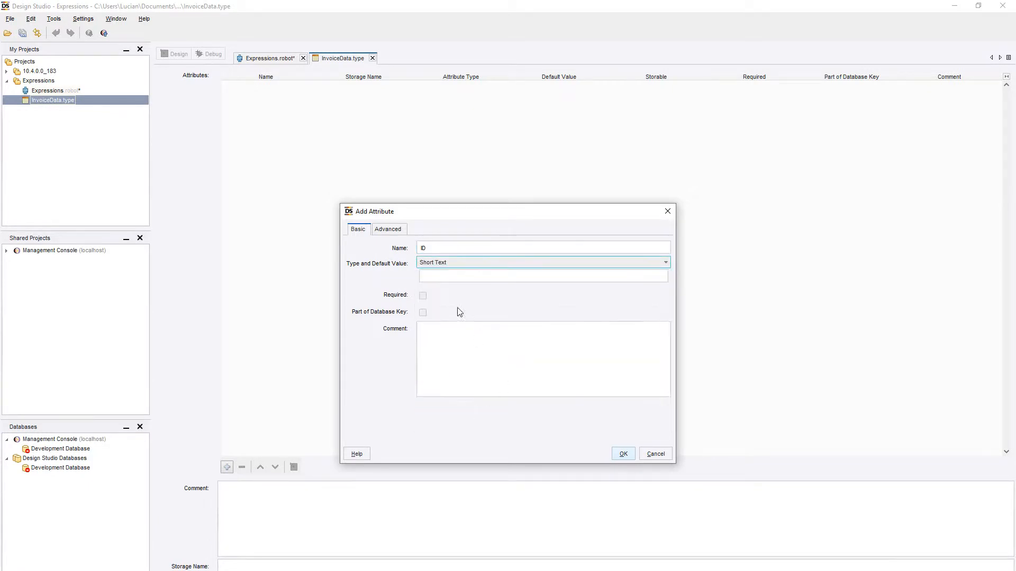
pyautogui.write('INV0001')
pyautogui.click(544, 247)
pyautogui.write('Amount')
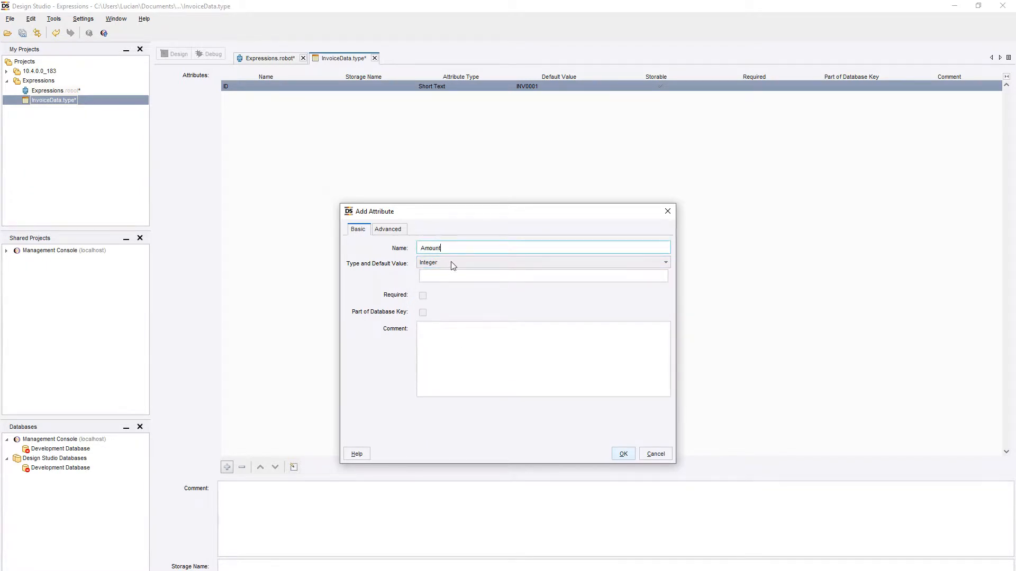
pyautogui.write('1000')
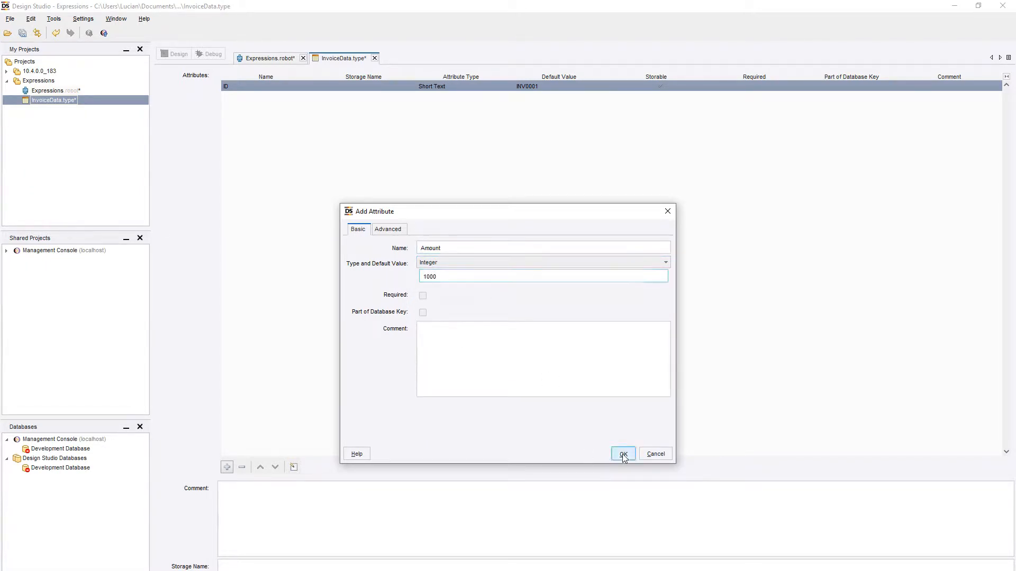
pyautogui.click(622, 454)
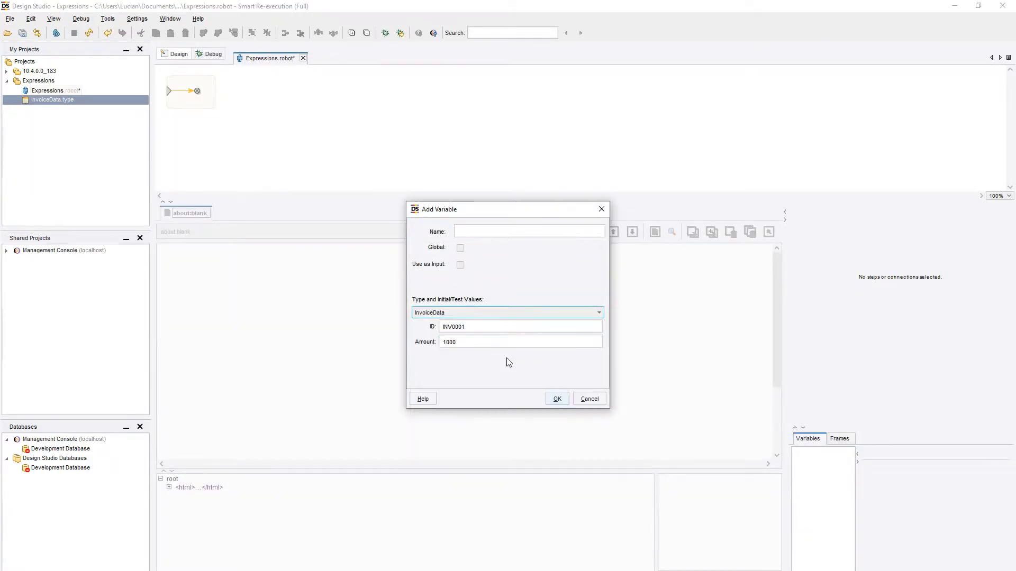
# Add an InvoiceData variable to the robot, auto-named invoiceData from its type.
pyautogui.click(556, 399)
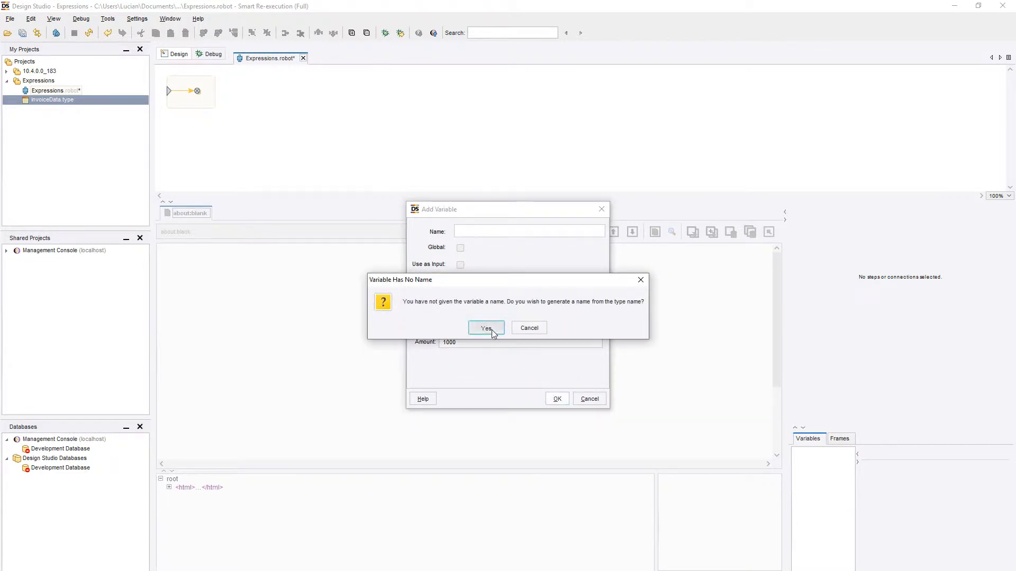
pyautogui.click(486, 328)
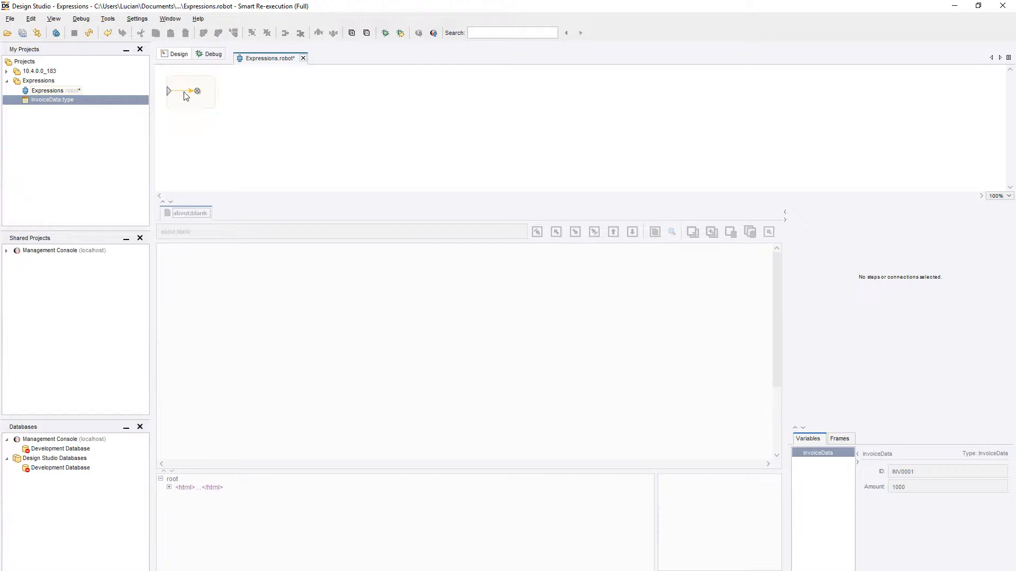
# Insert an Assign Variable action step targeting invoiceData.ID and start choosing its value.
pyautogui.rightClick(185, 96)
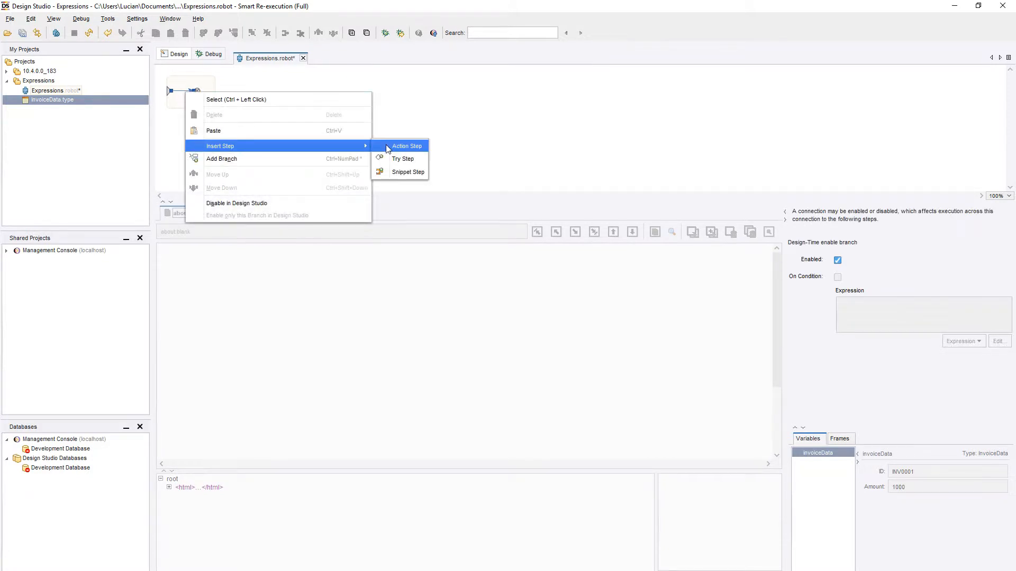
pyautogui.click(406, 145)
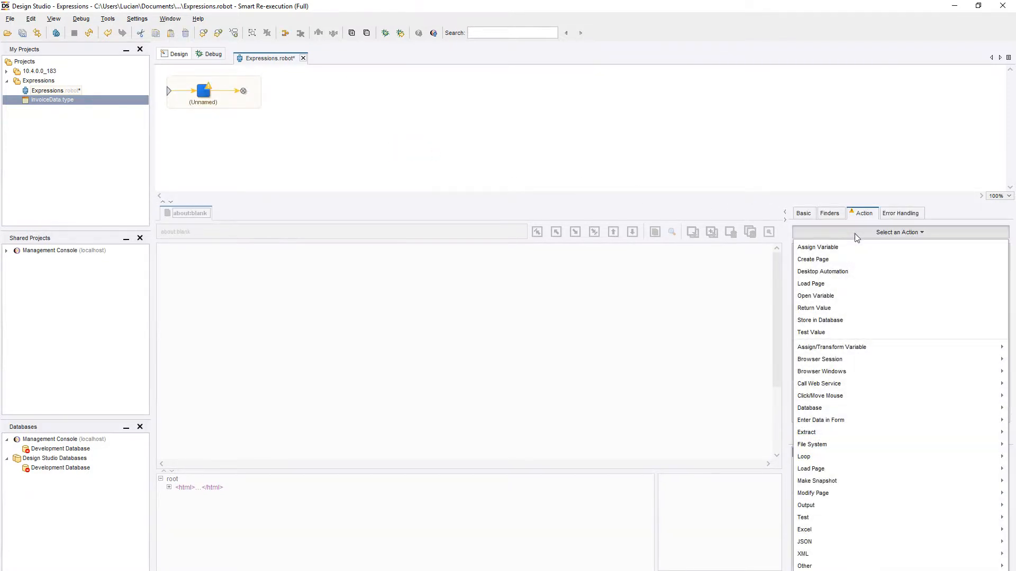
pyautogui.click(818, 247)
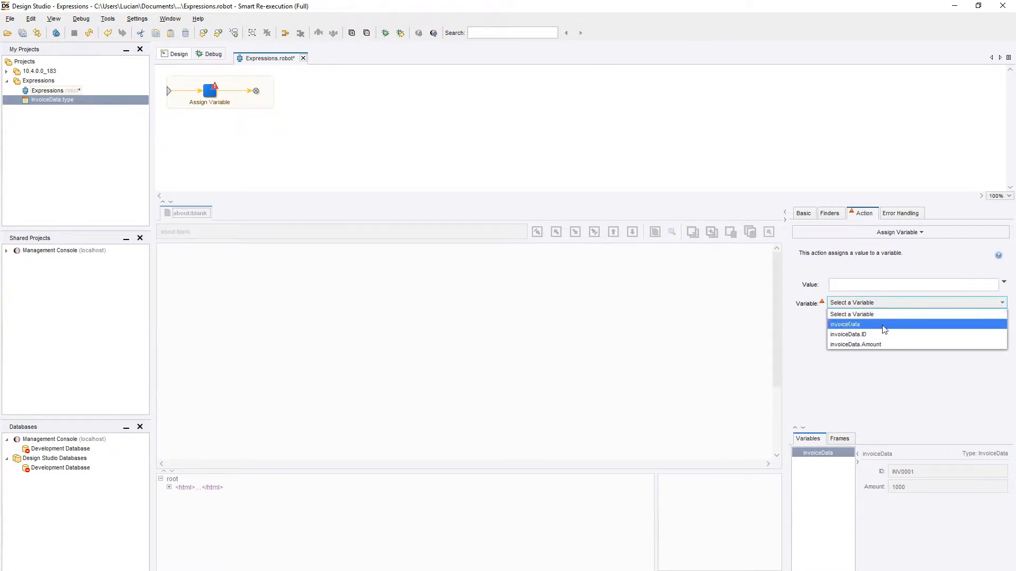
pyautogui.click(848, 333)
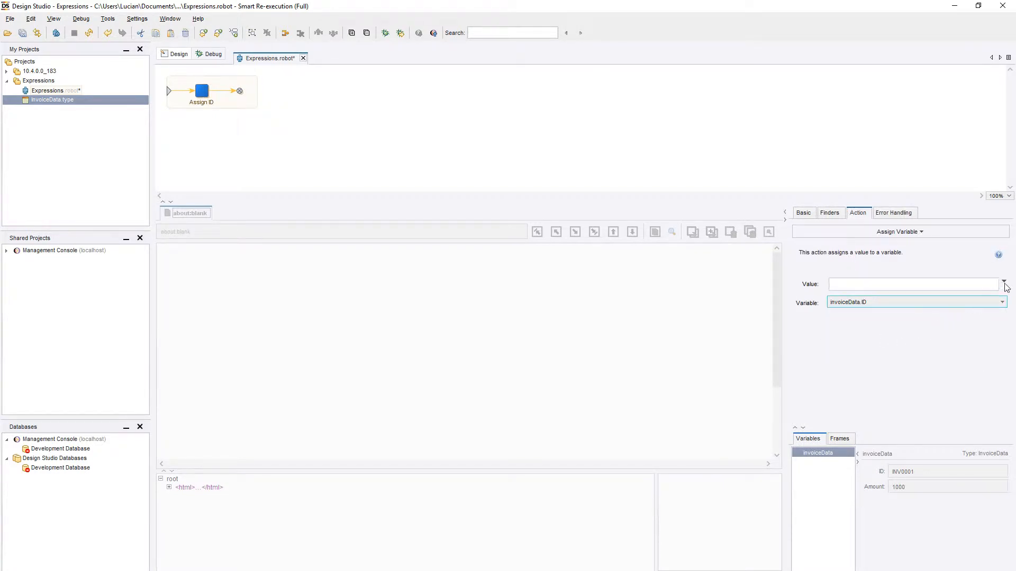
pyautogui.click(1003, 284)
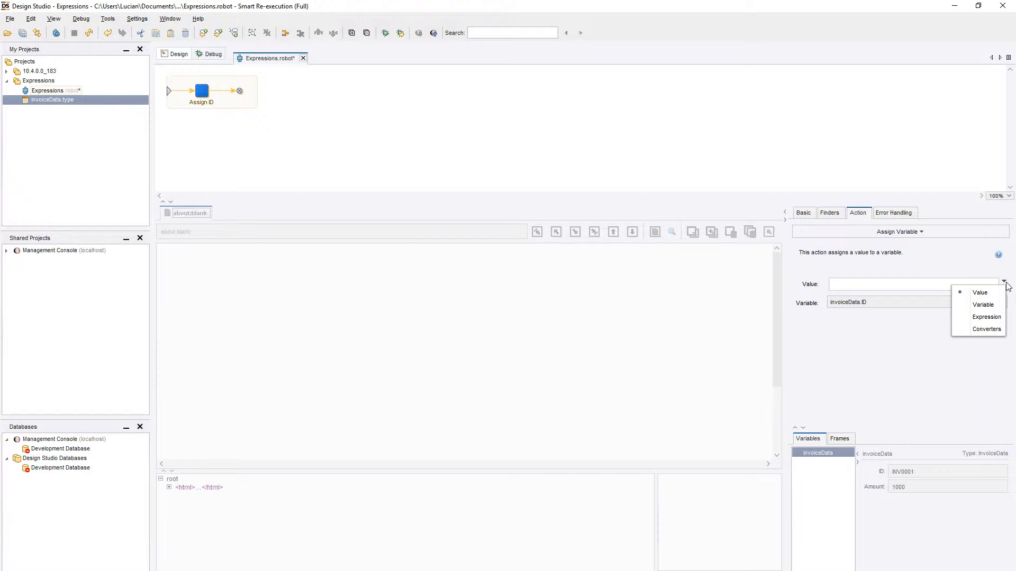
pyautogui.moveTo(980, 292)
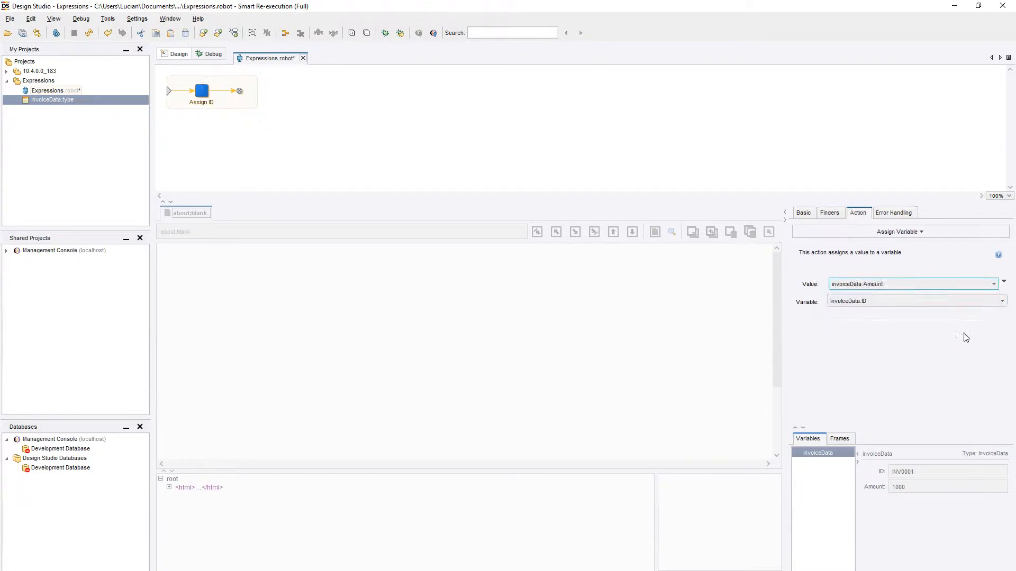
# Switch the Assign ID step's value source from a variable to converters/expression.
pyautogui.click(1003, 284)
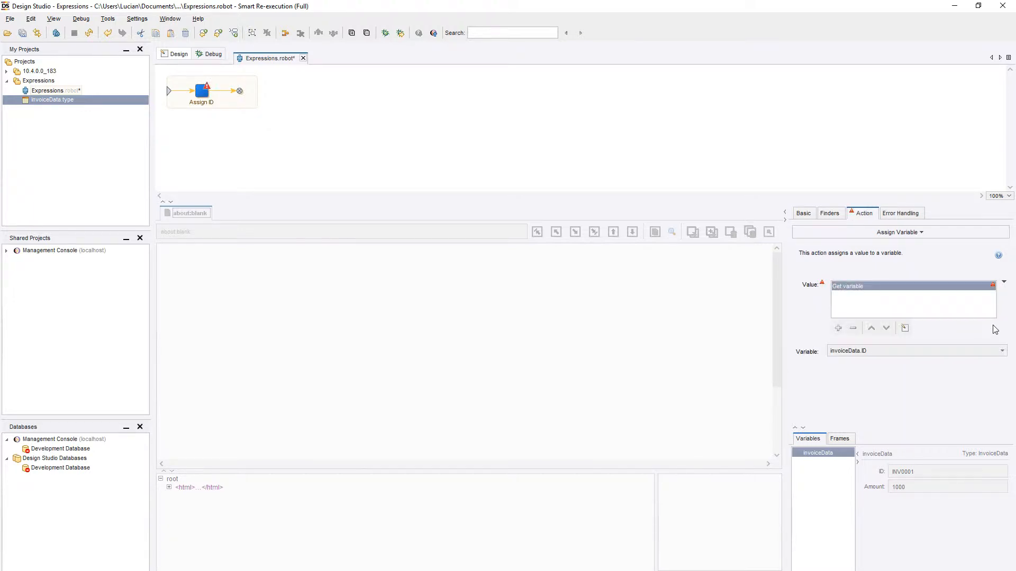
pyautogui.moveTo(1005, 301)
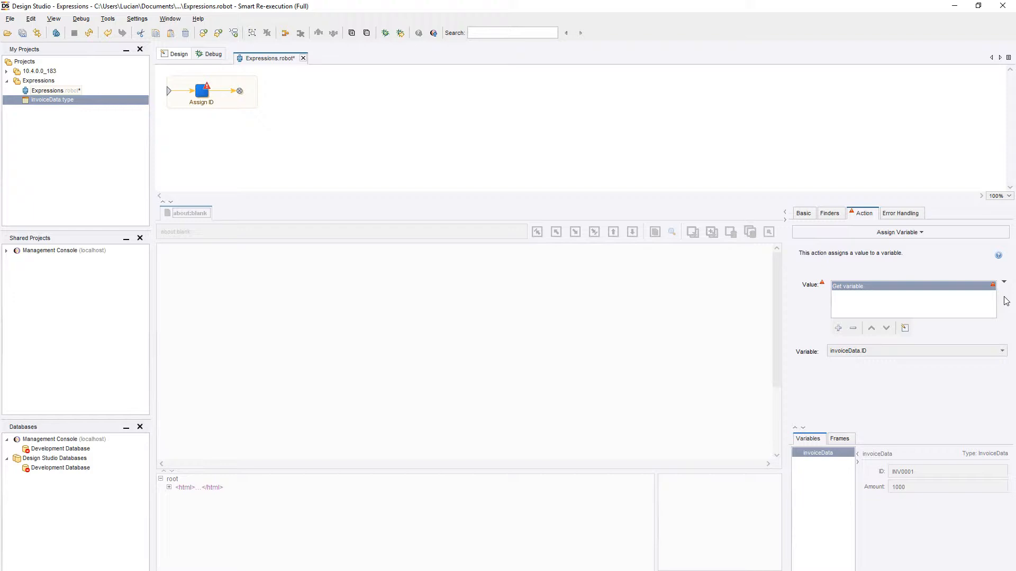
pyautogui.moveTo(1006, 287)
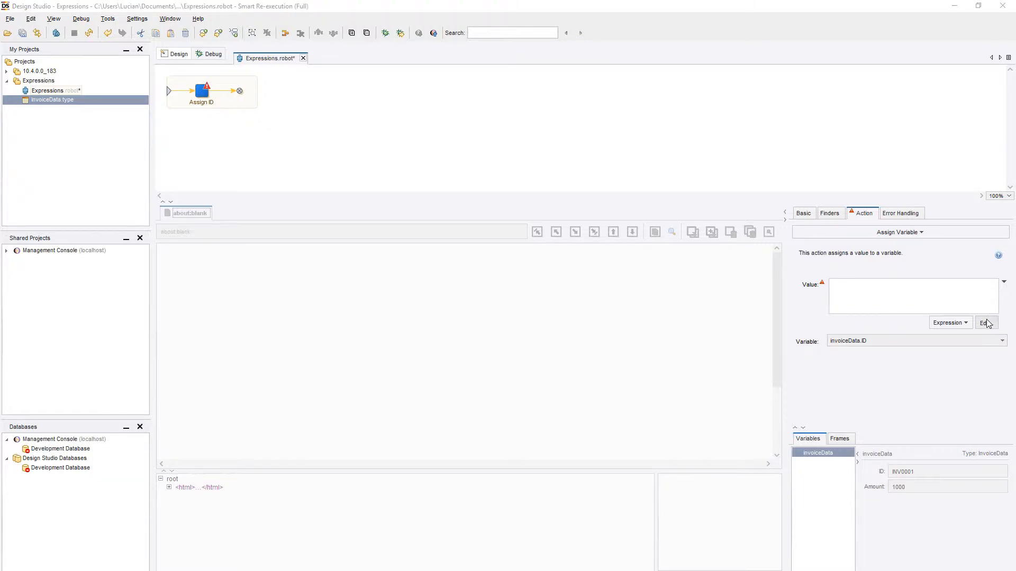
# In the Expression Editor, try the constant 4 as the value, then remove it.
pyautogui.click(985, 322)
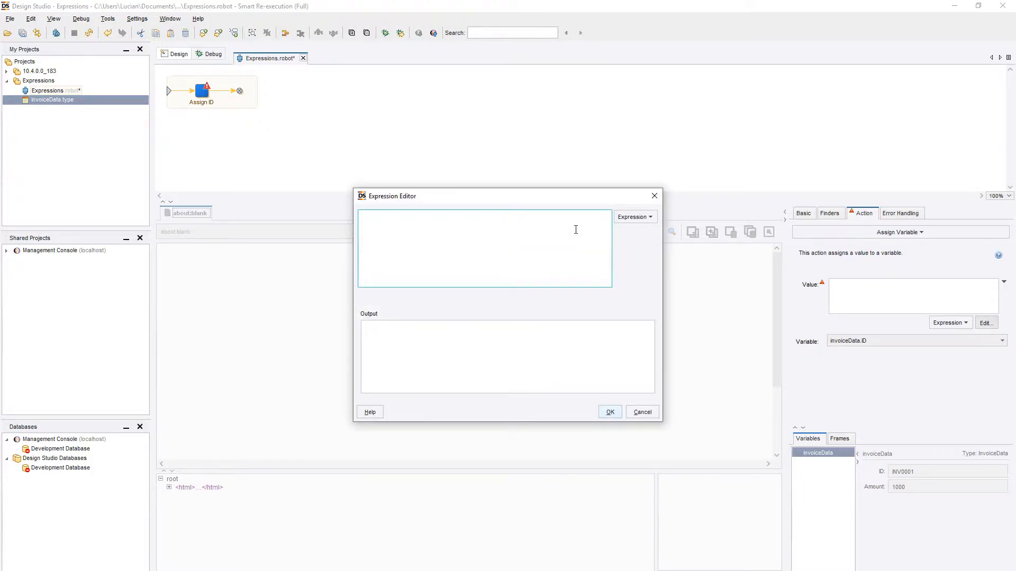
pyautogui.click(483, 249)
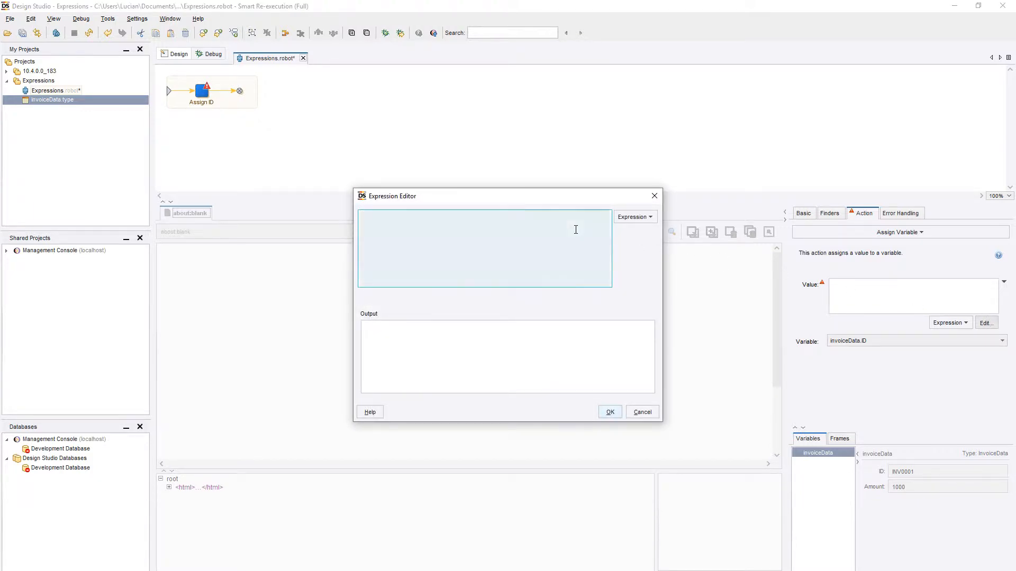
pyautogui.click(484, 247)
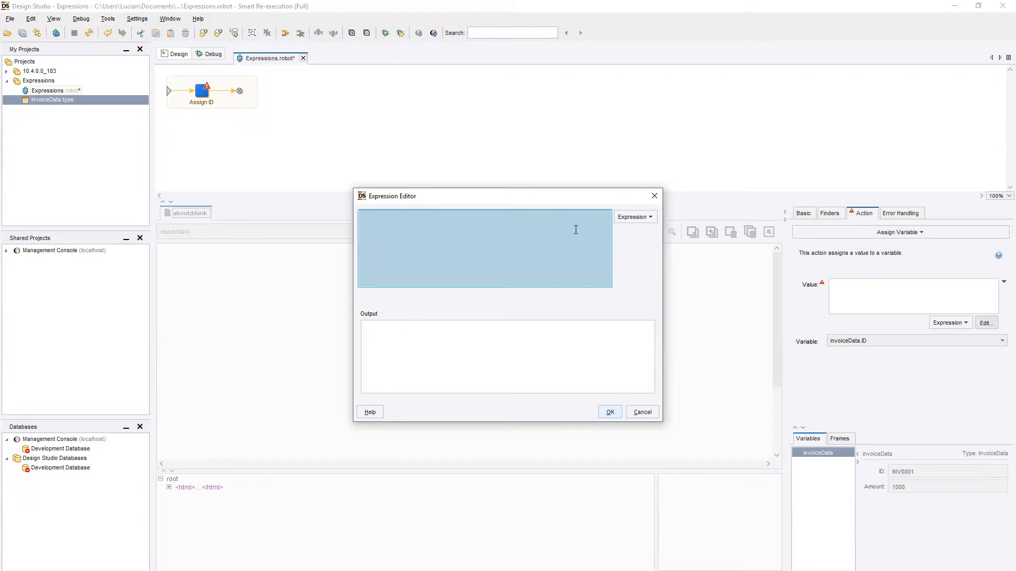
pyautogui.click(507, 356)
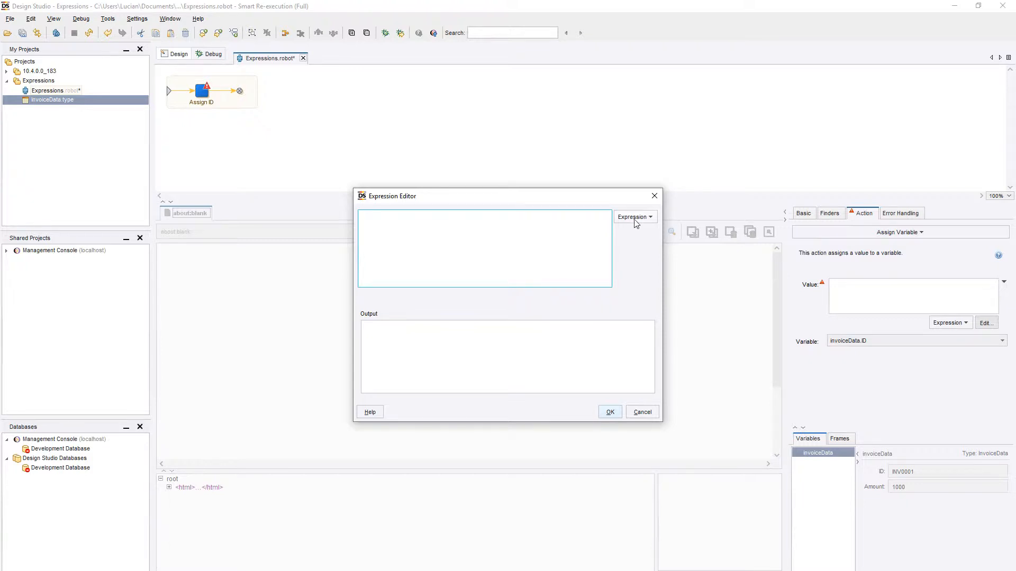
pyautogui.click(634, 216)
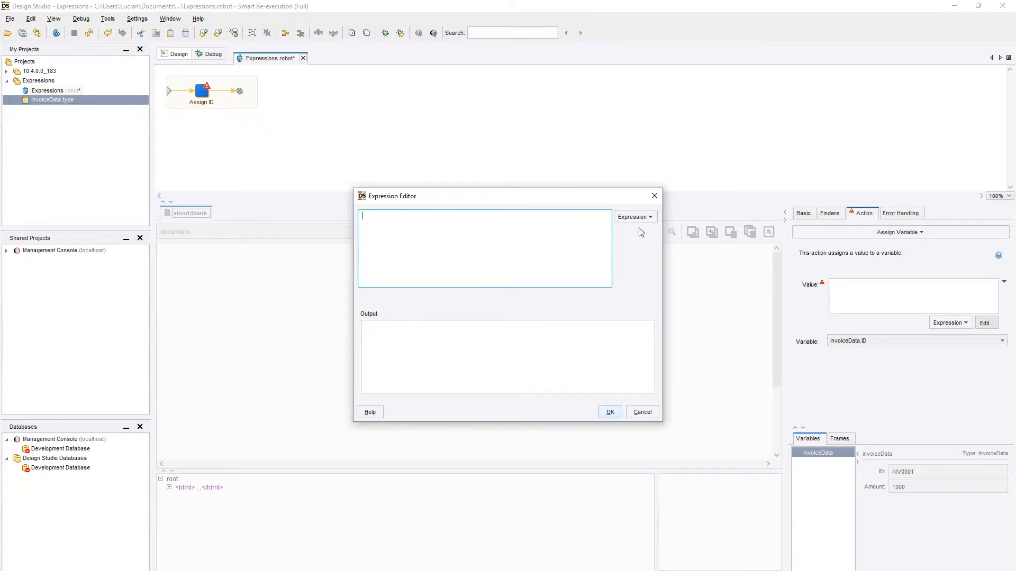
pyautogui.write('4')
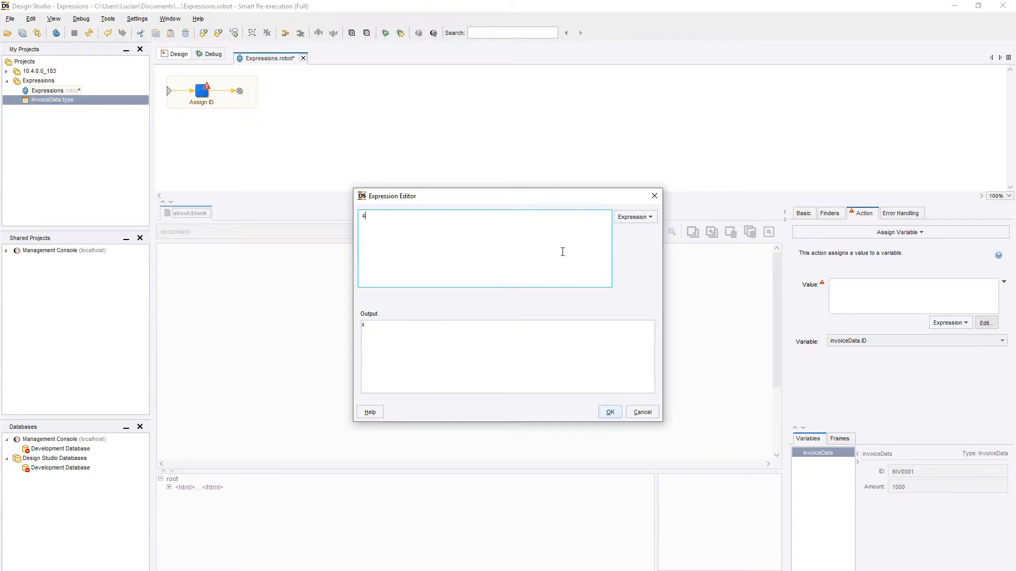
pyautogui.press('Backspace')
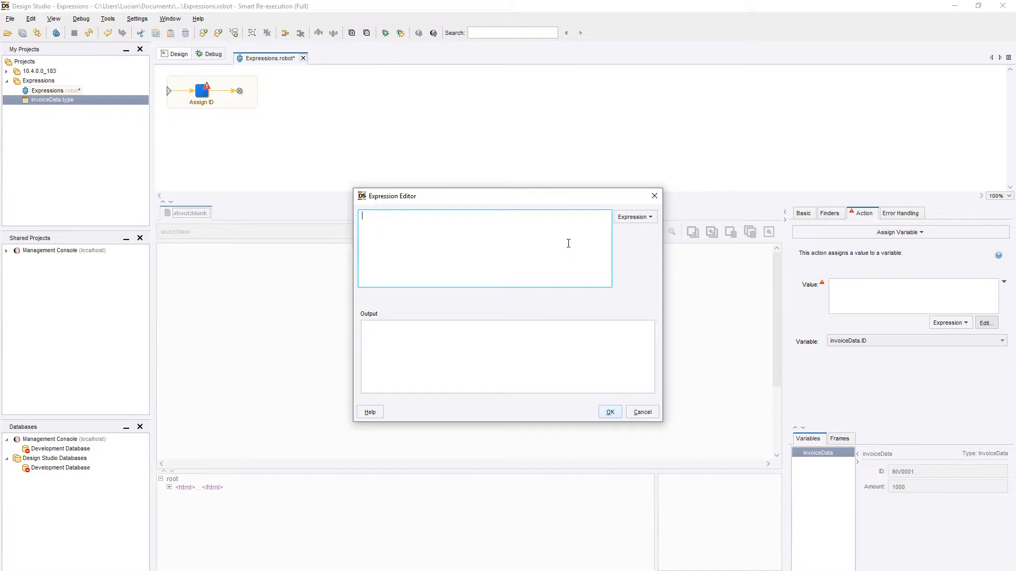
pyautogui.click(633, 216)
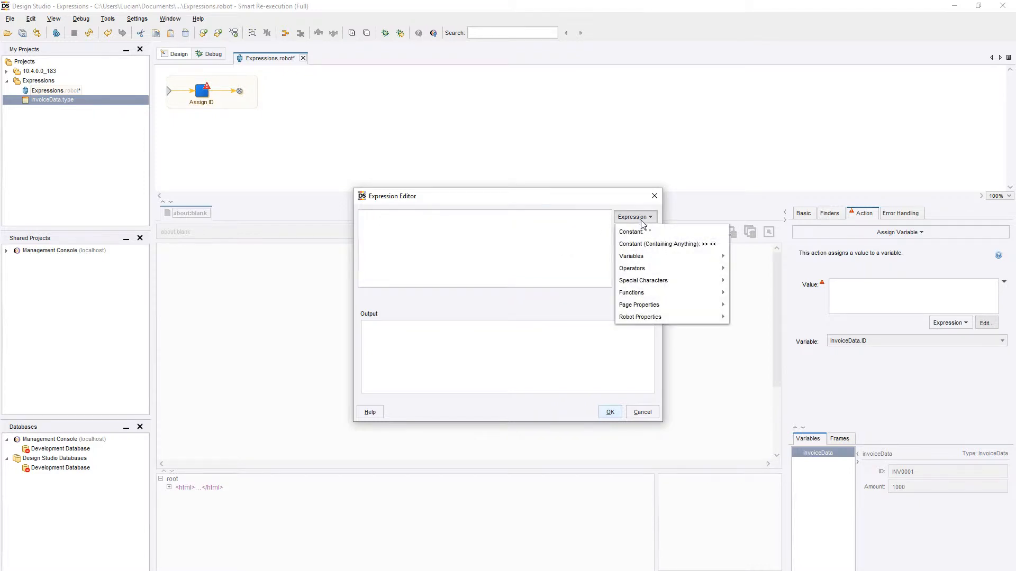
pyautogui.moveTo(631, 256)
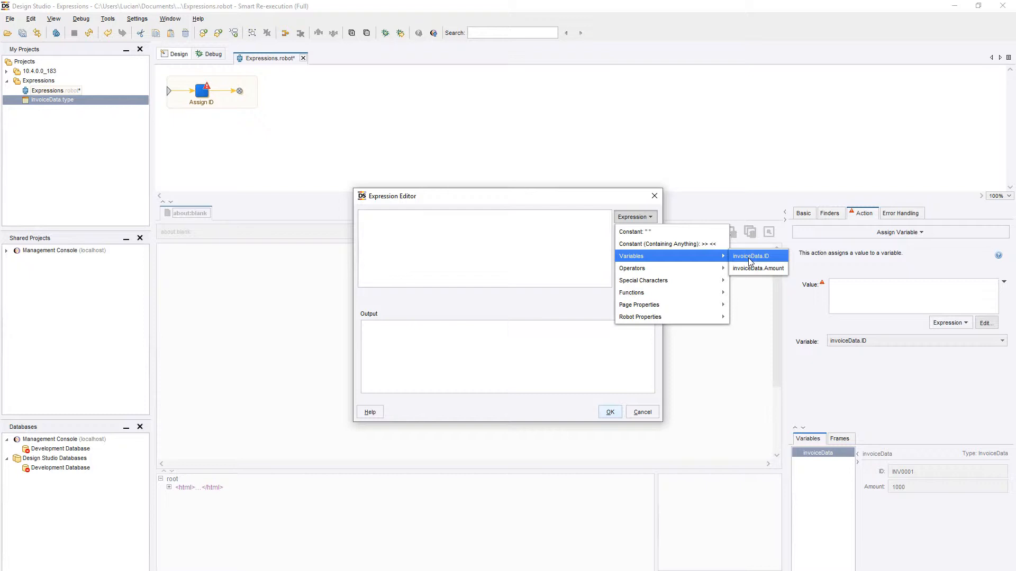
pyautogui.click(758, 268)
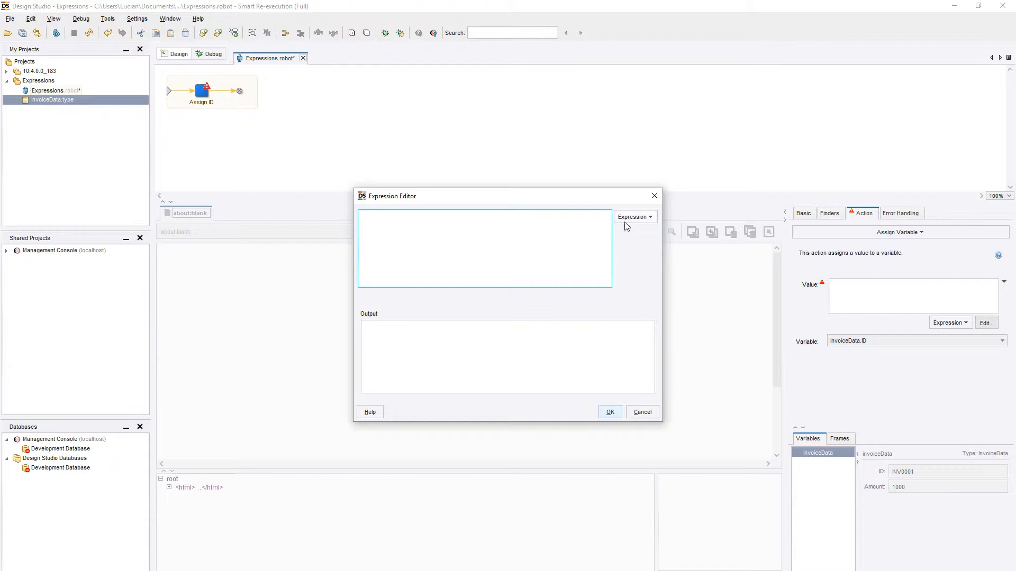
pyautogui.click(633, 216)
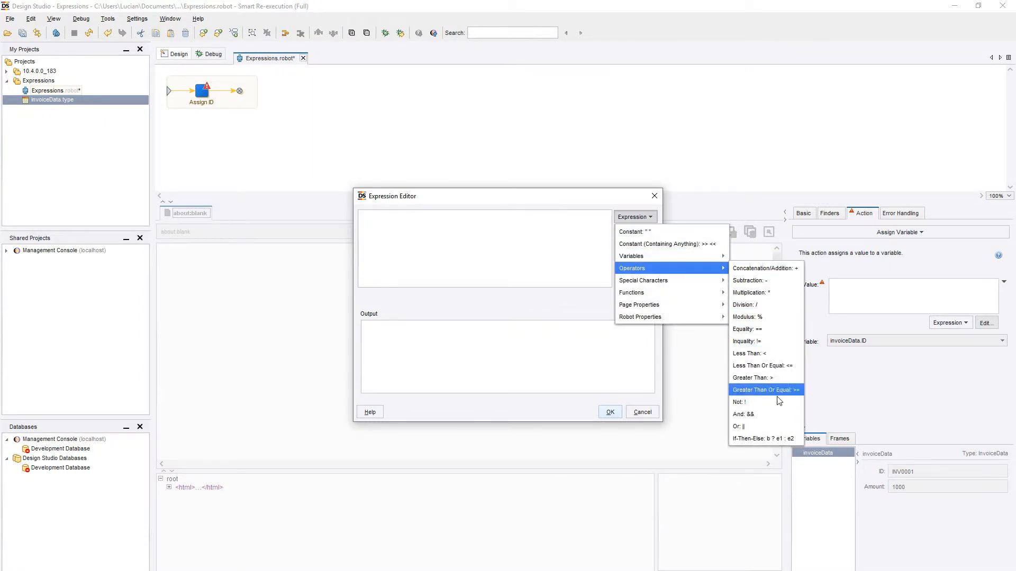
pyautogui.moveTo(789, 268)
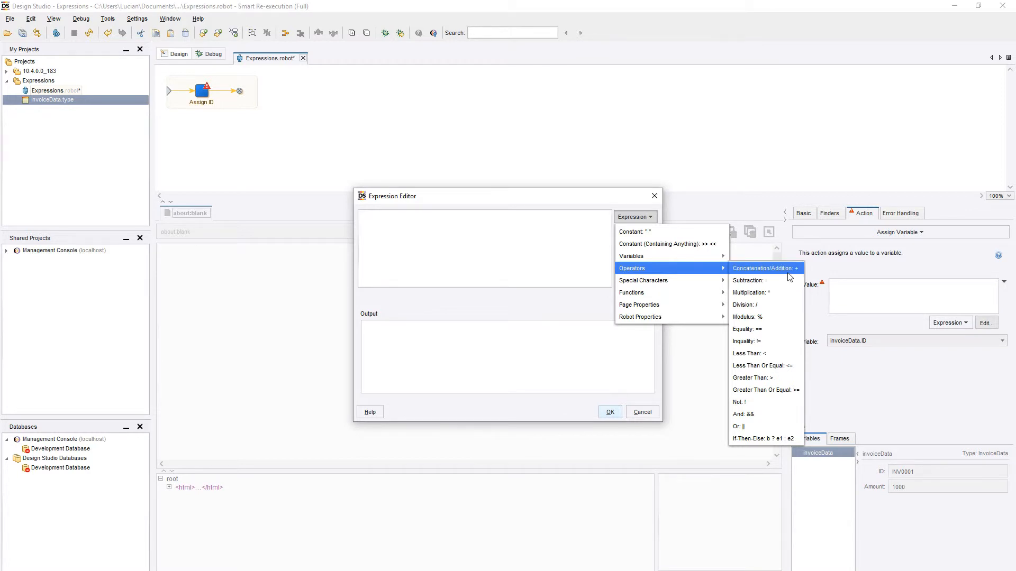
pyautogui.moveTo(647, 257)
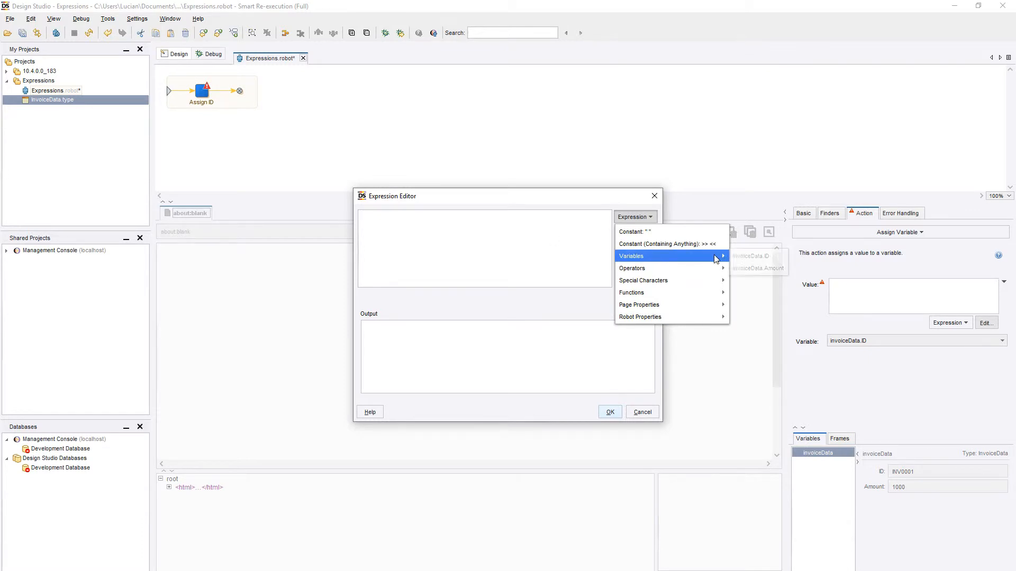
pyautogui.click(755, 268)
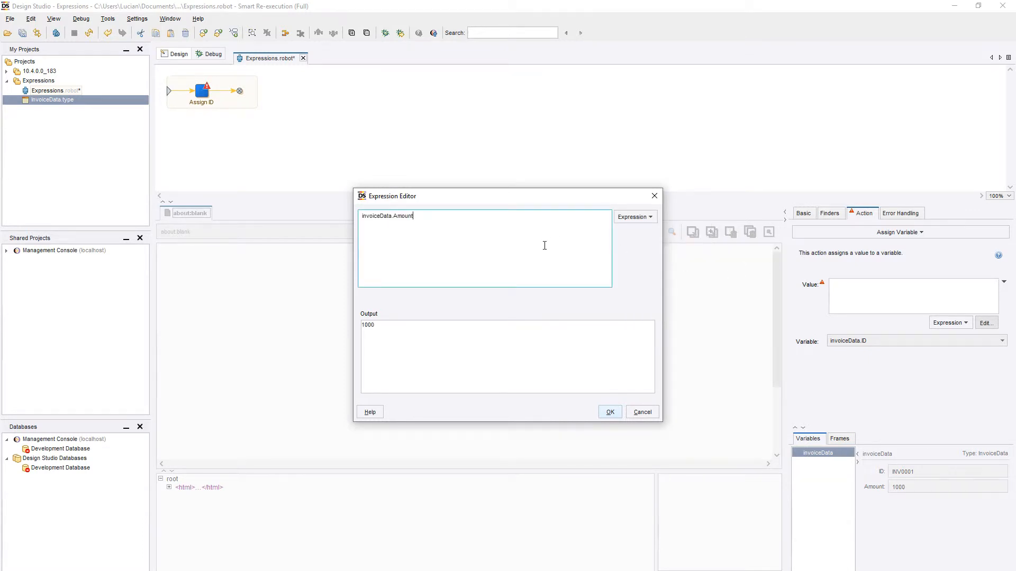
pyautogui.write('+100')
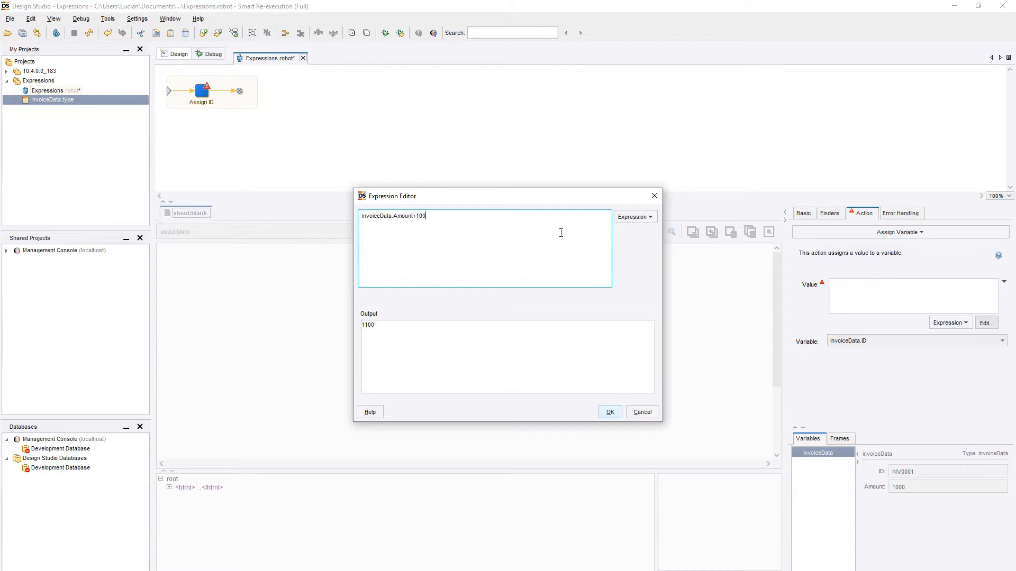
pyautogui.moveTo(504, 219)
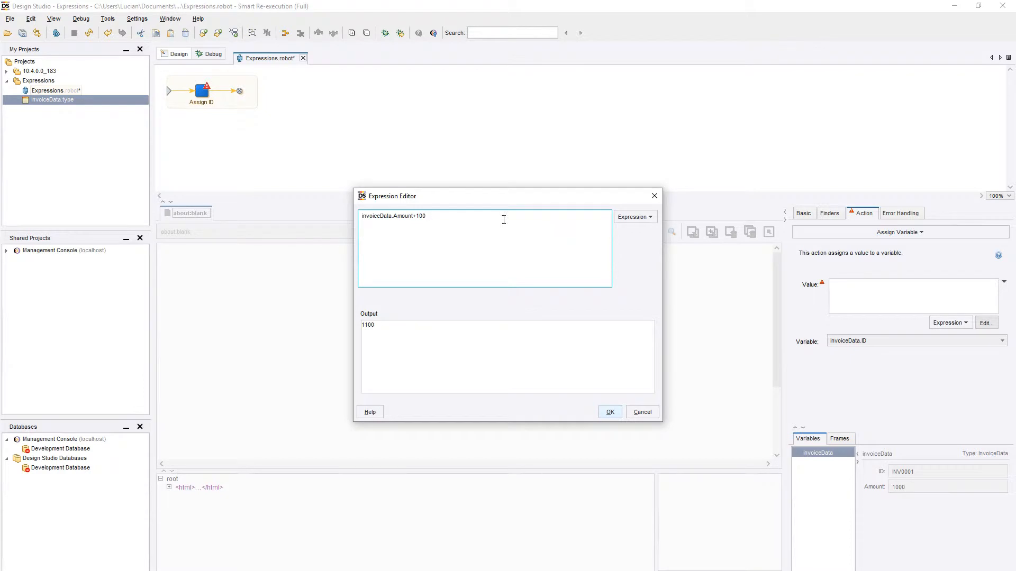
pyautogui.click(634, 216)
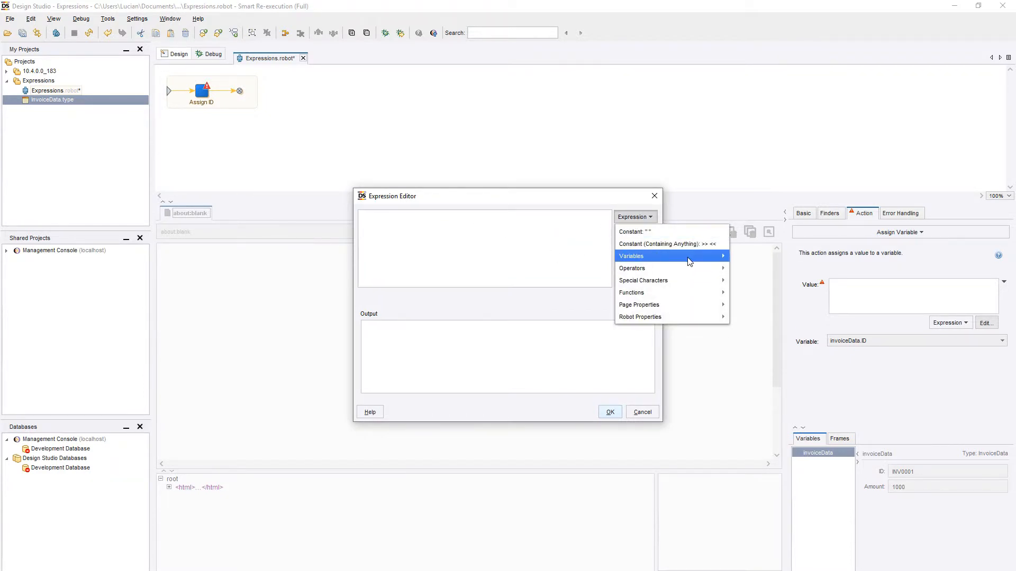
pyautogui.write('invoiceData.ID+')
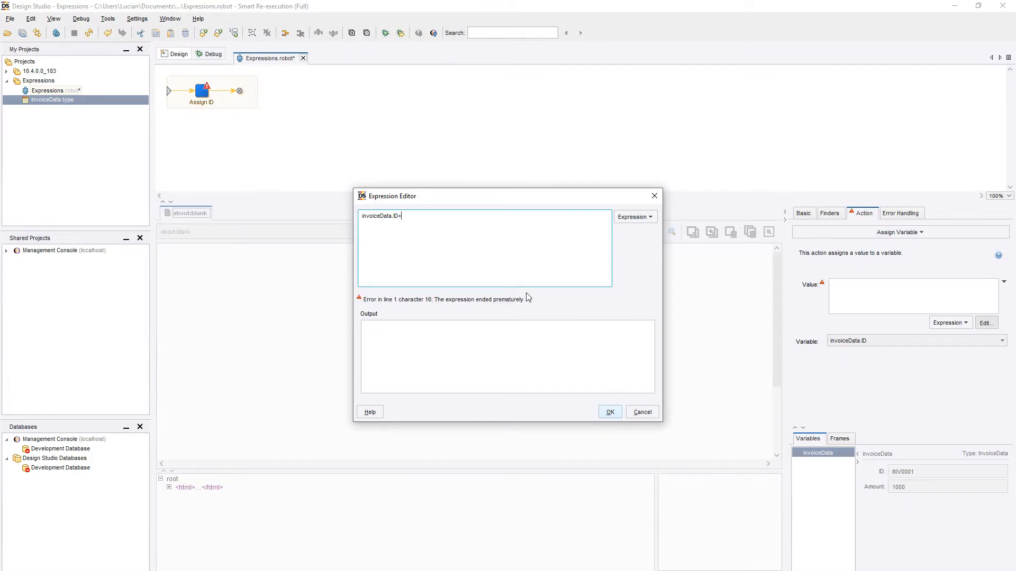
pyautogui.write('"test"')
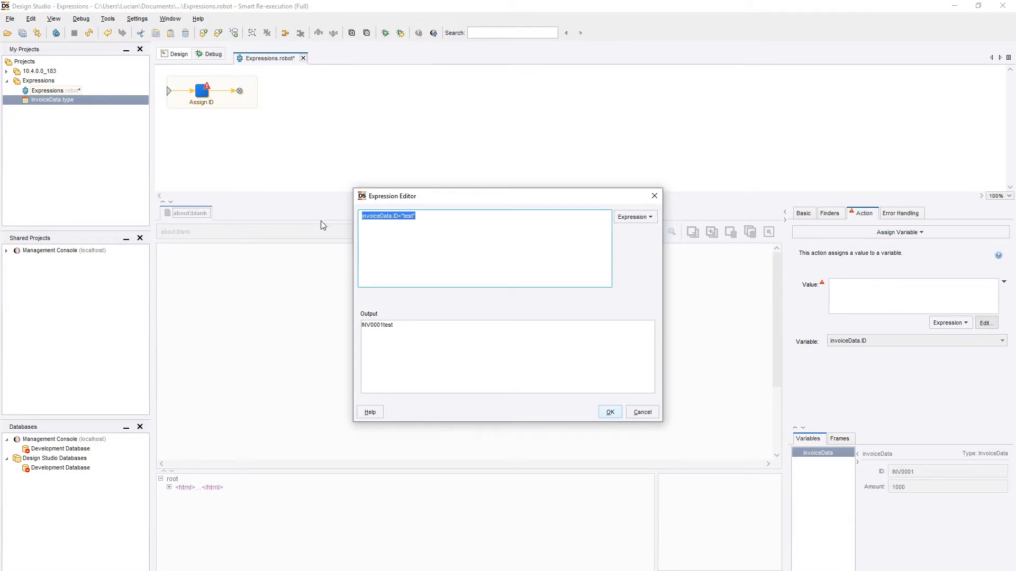
pyautogui.press('Delete')
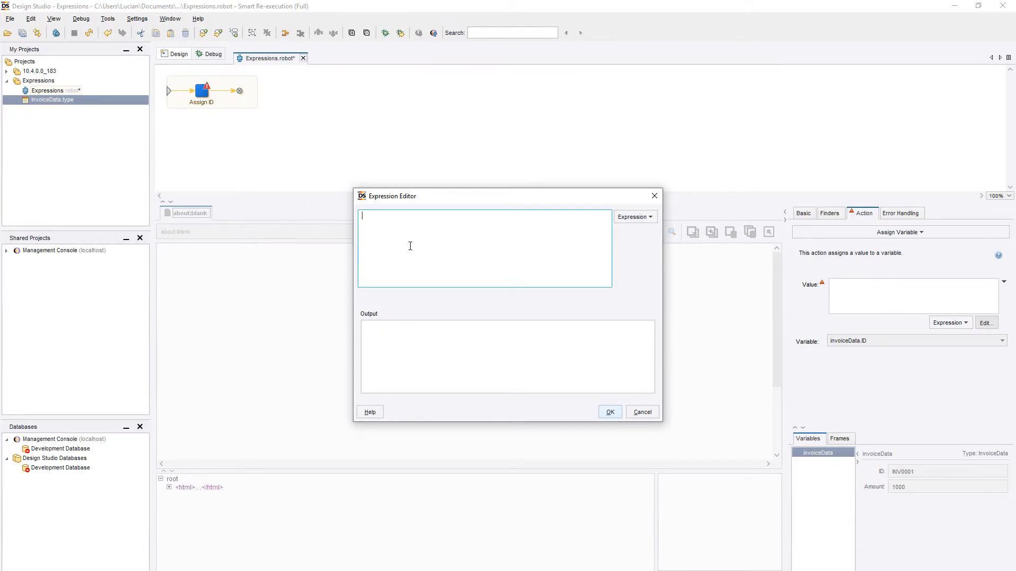
# Write invoiceData.Amount > 100 ? "Over budget" : "In budget", confirm Over budget, then clear it.
pyautogui.click(633, 216)
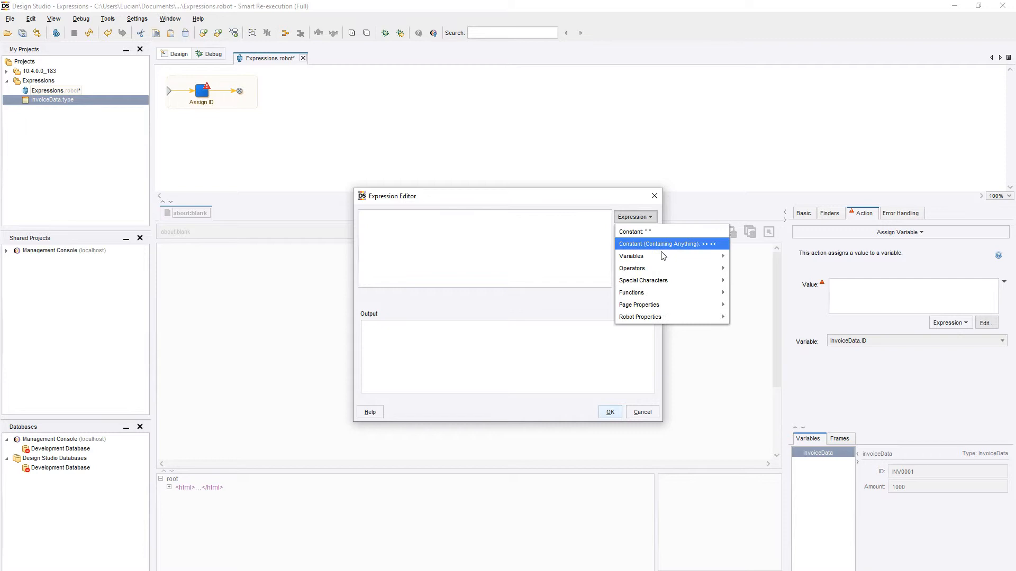
pyautogui.write('invoiceData.Amount')
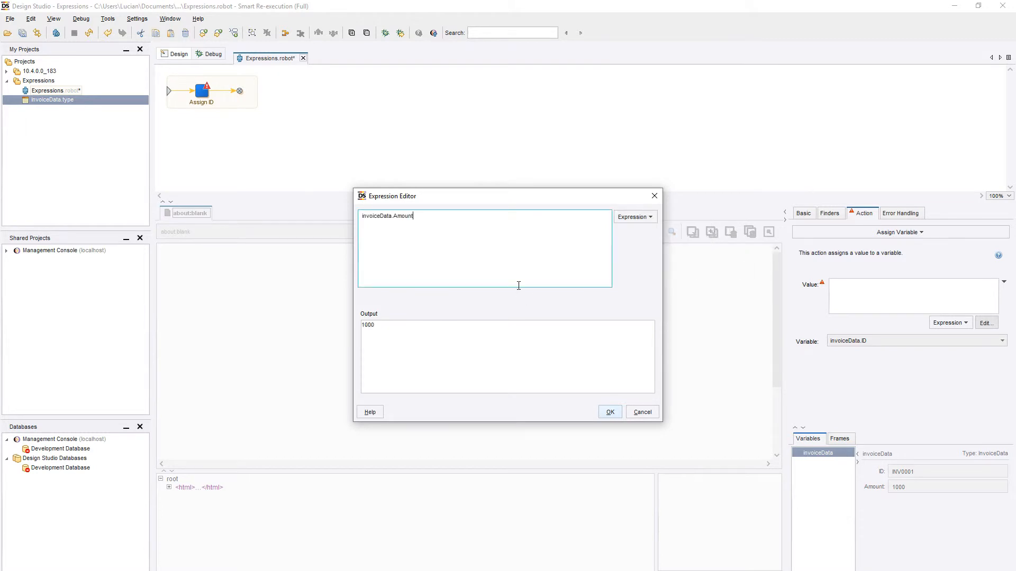
pyautogui.write('> 1')
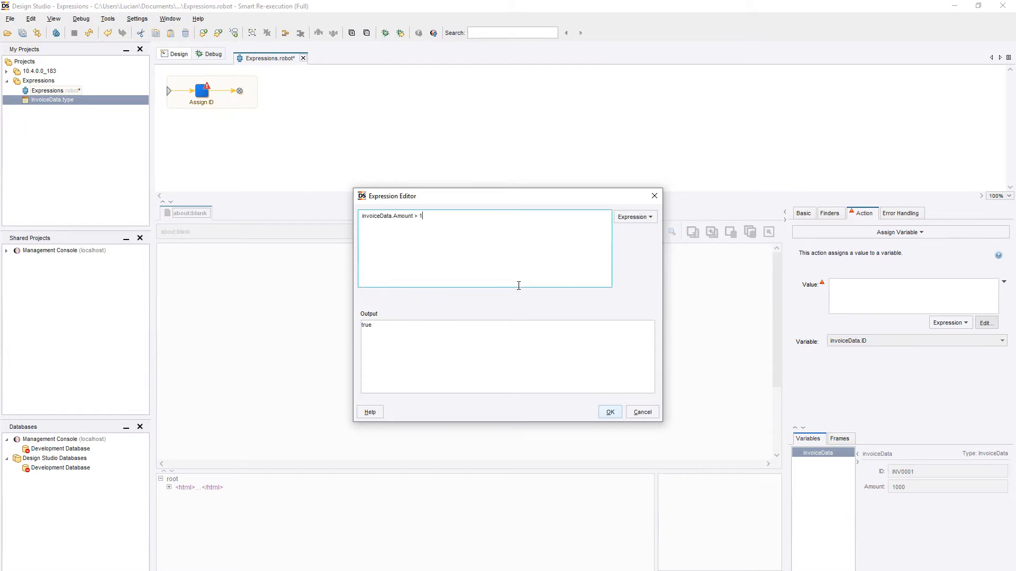
pyautogui.write('00')
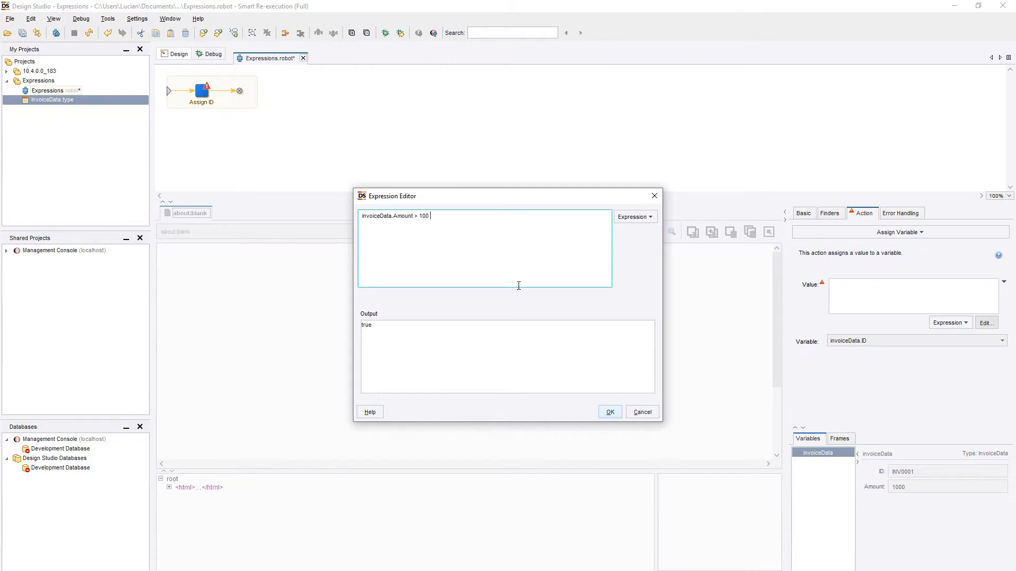
pyautogui.write('?')
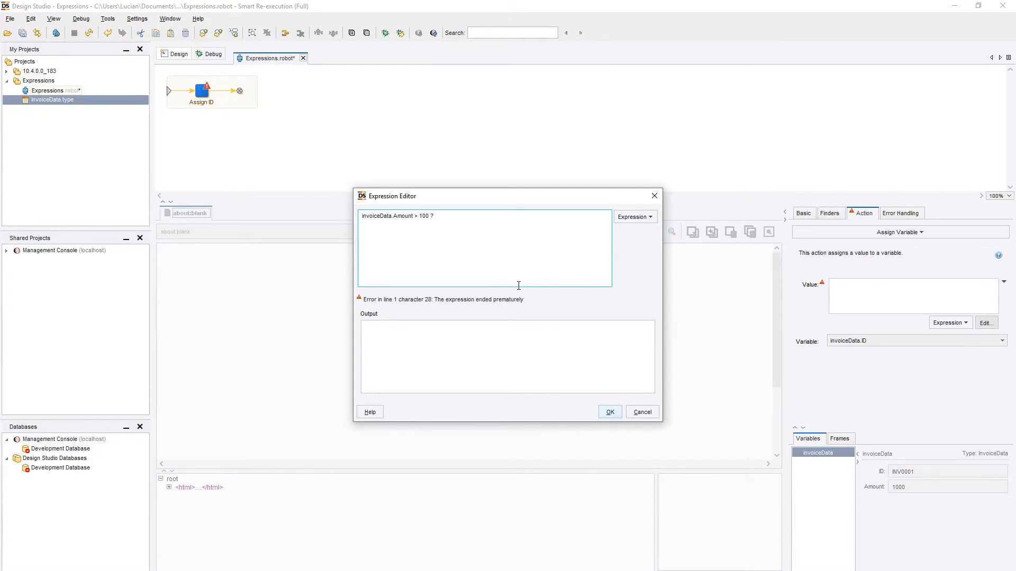
pyautogui.write('"O')
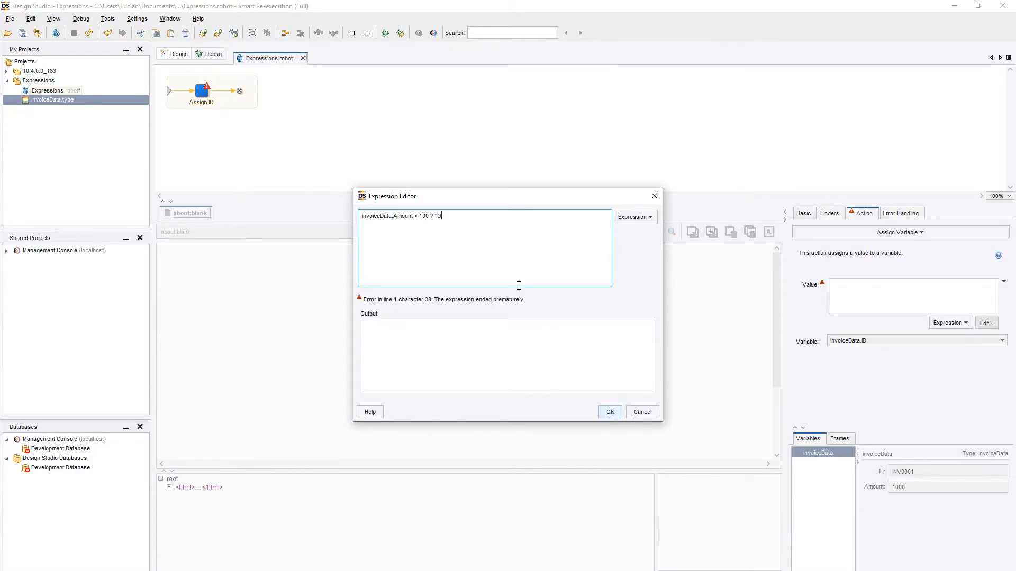
pyautogui.write('ver b')
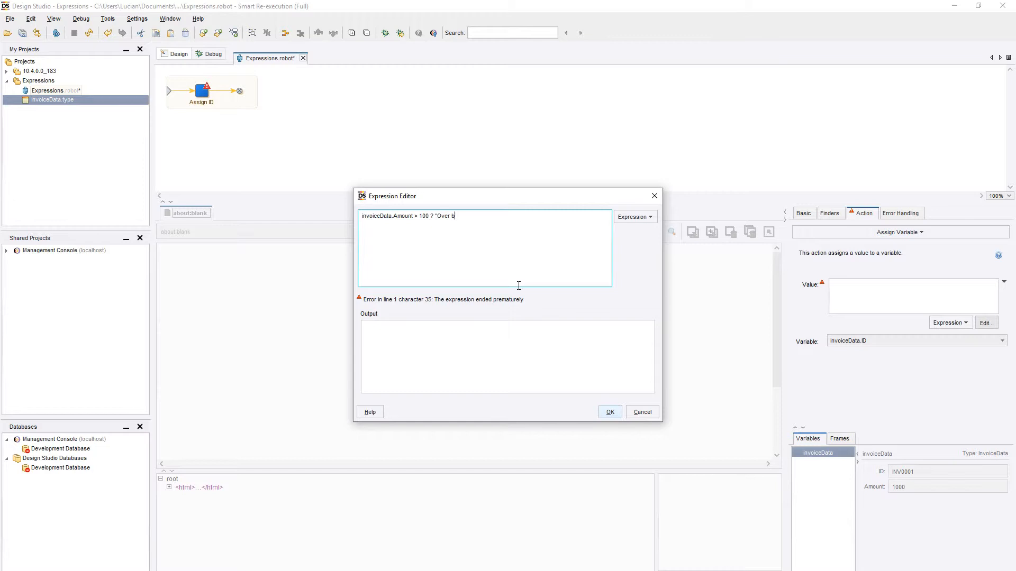
pyautogui.write('udget"')
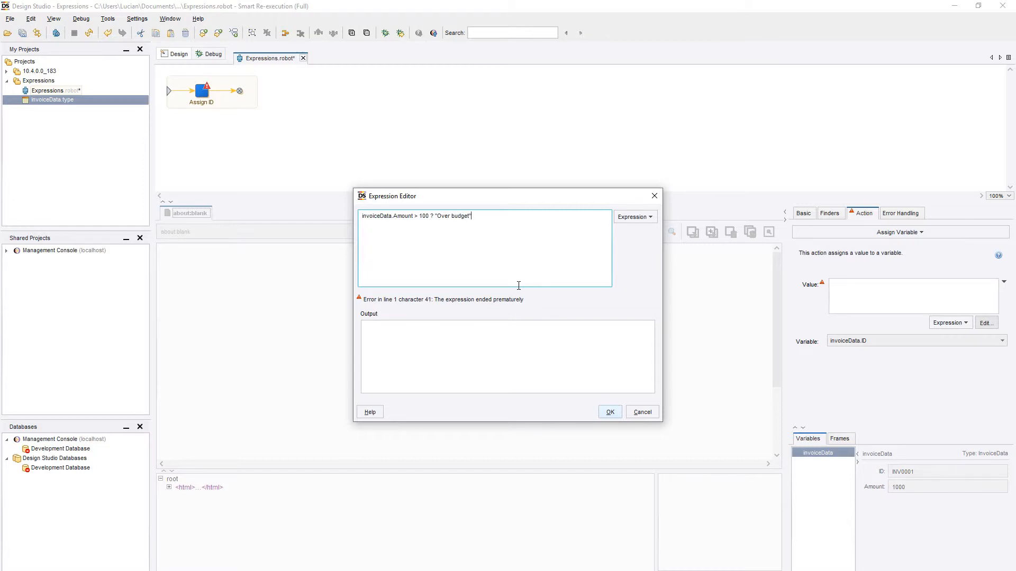
pyautogui.write('" "')
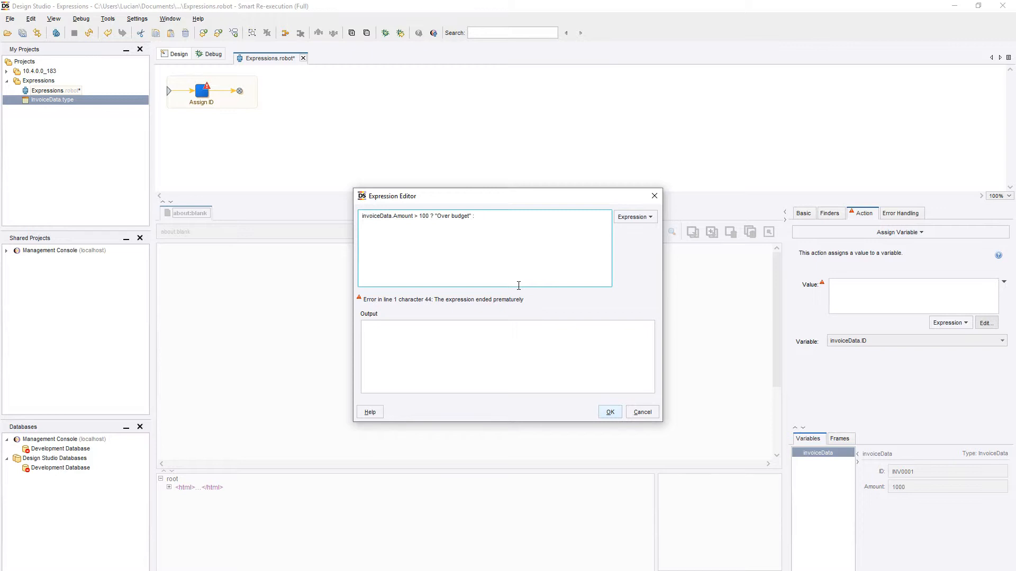
pyautogui.write('"')
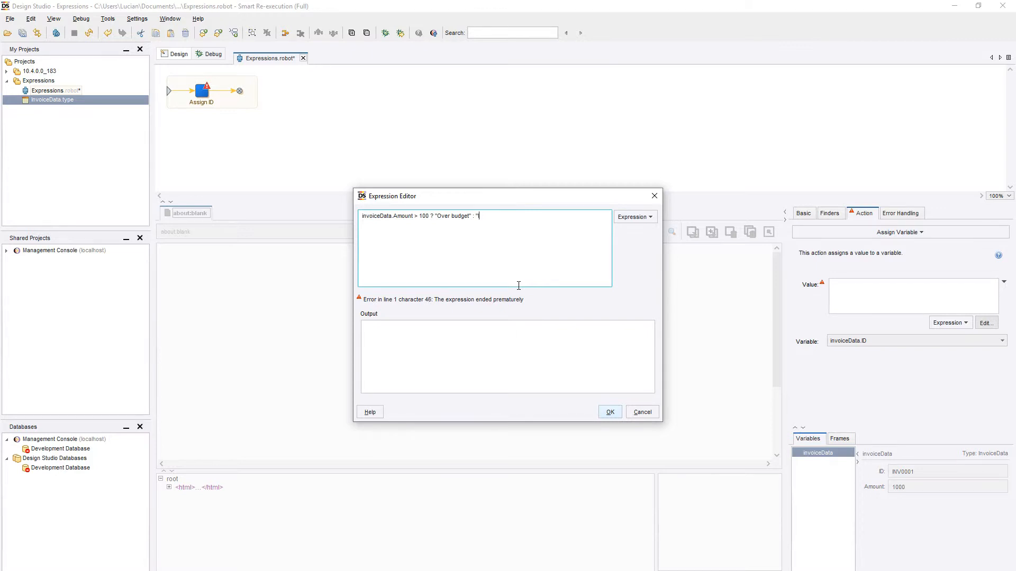
pyautogui.write('In budget"')
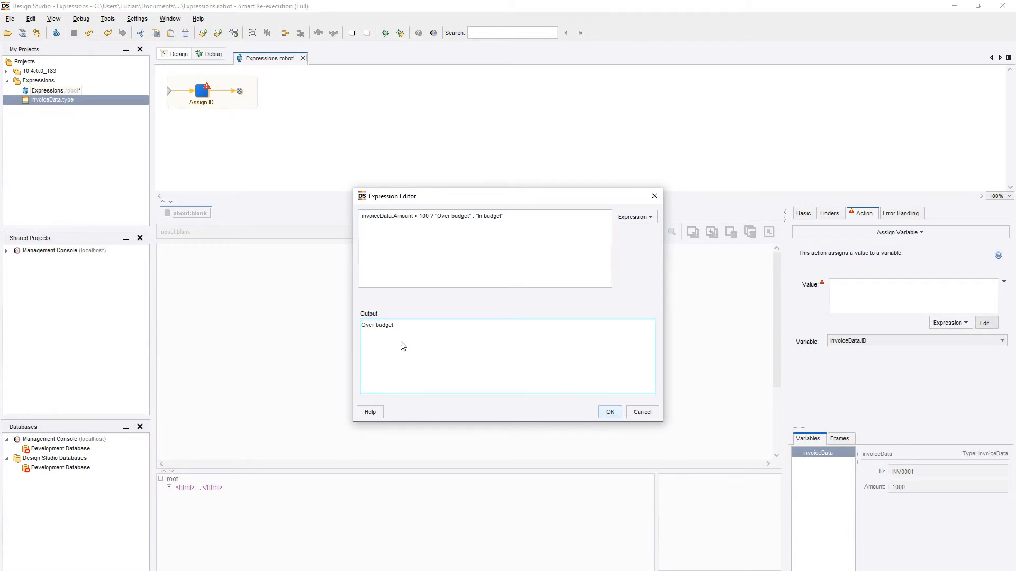
pyautogui.click(525, 232)
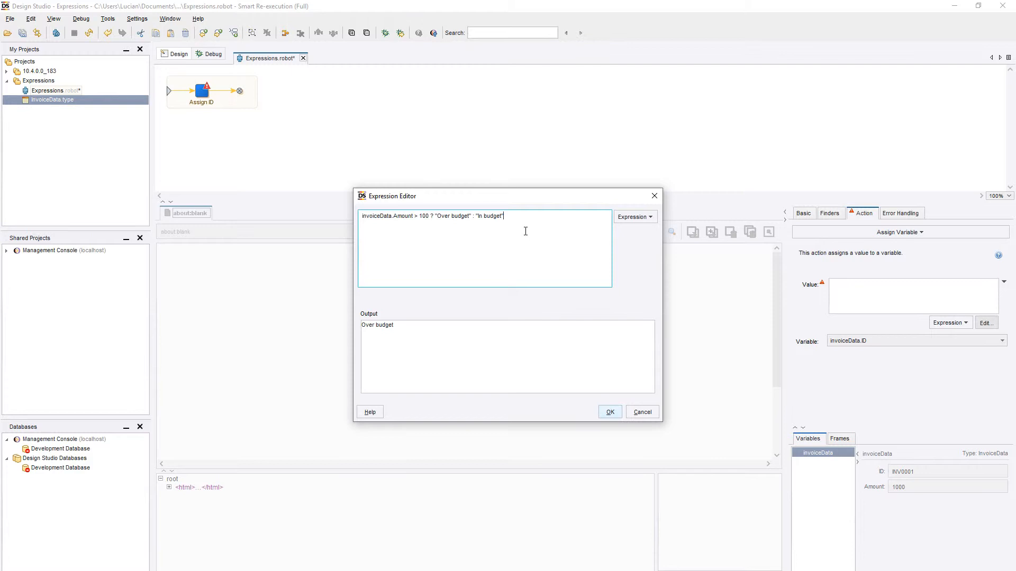
pyautogui.click(633, 216)
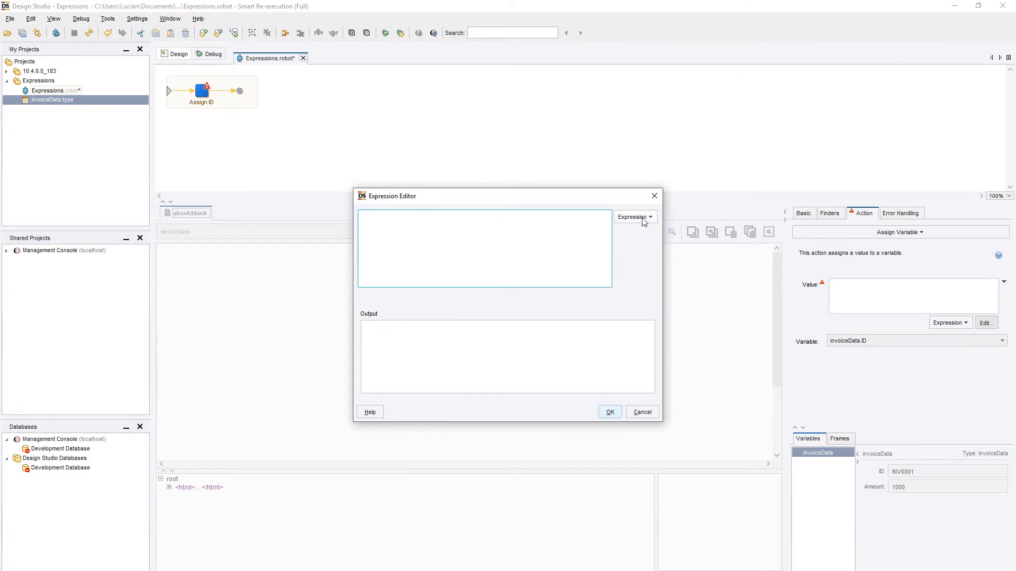
# Insert the substring(source, start, end) function from Expression > Functions.
pyautogui.click(634, 217)
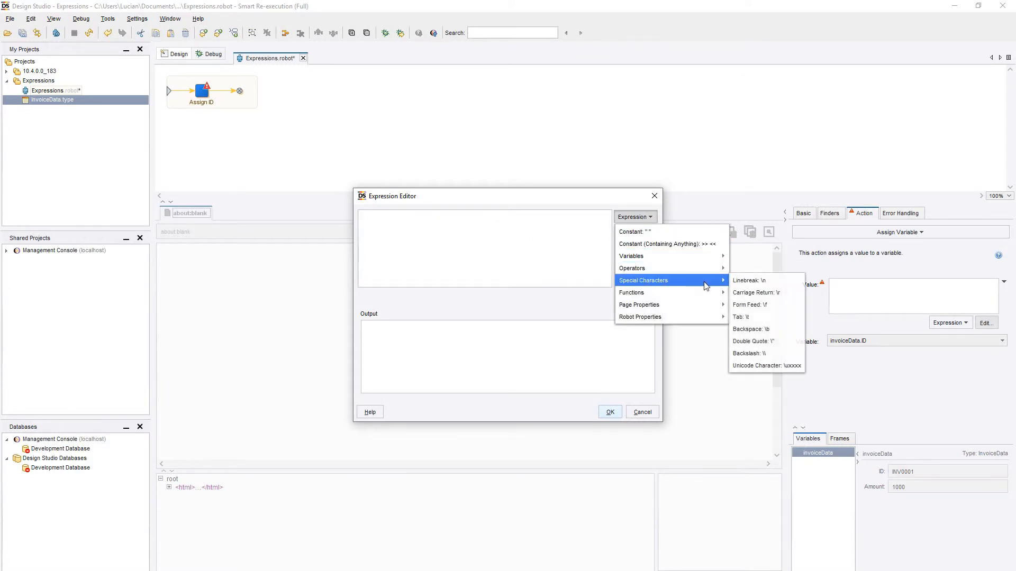
pyautogui.moveTo(756, 292)
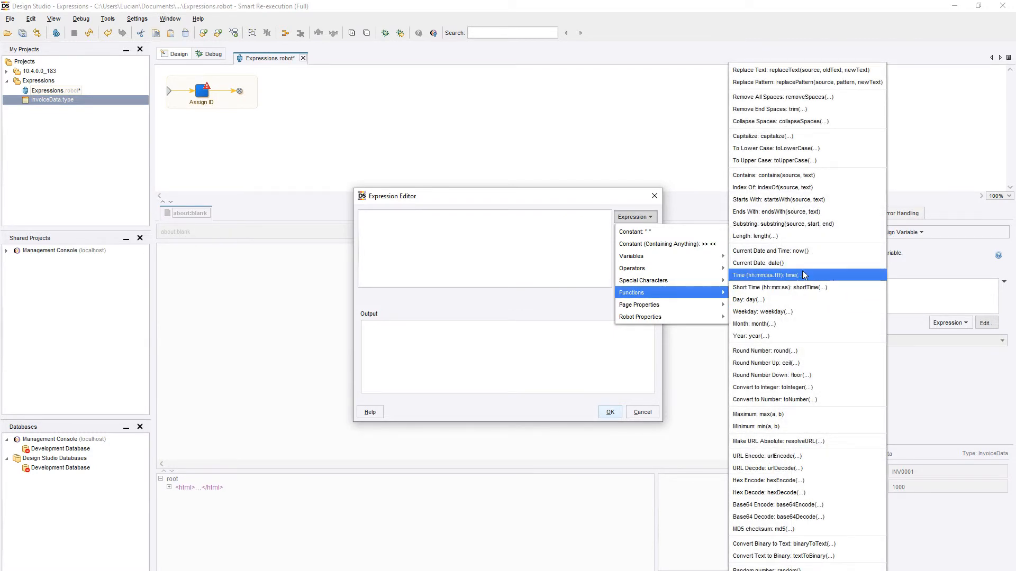
pyautogui.moveTo(804, 415)
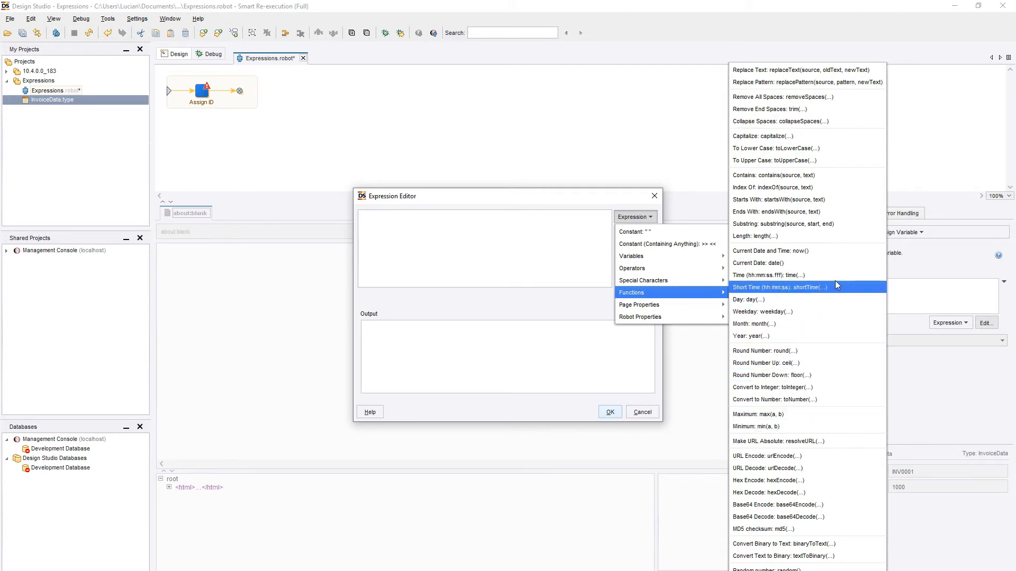
pyautogui.moveTo(806, 199)
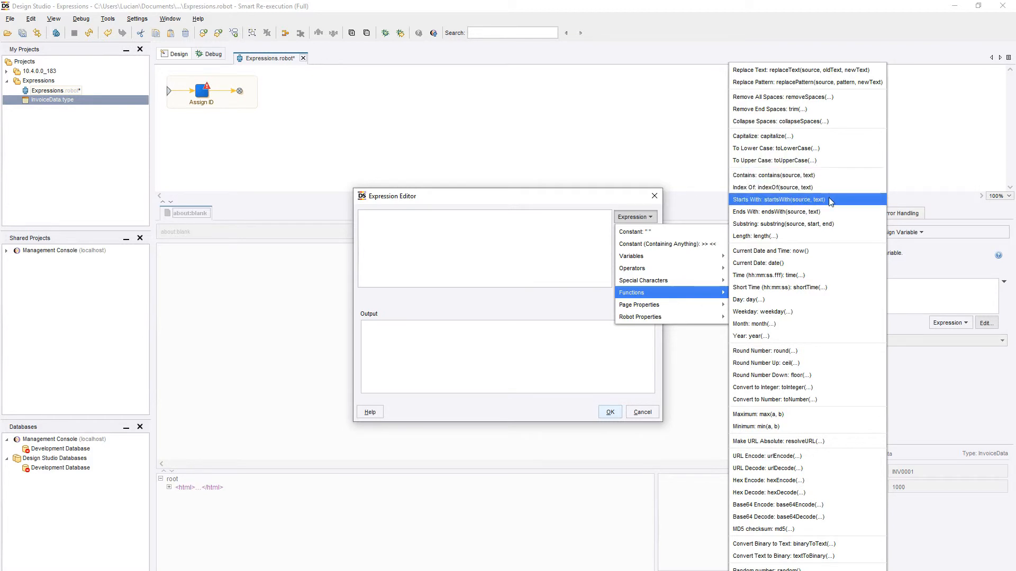
pyautogui.click(783, 224)
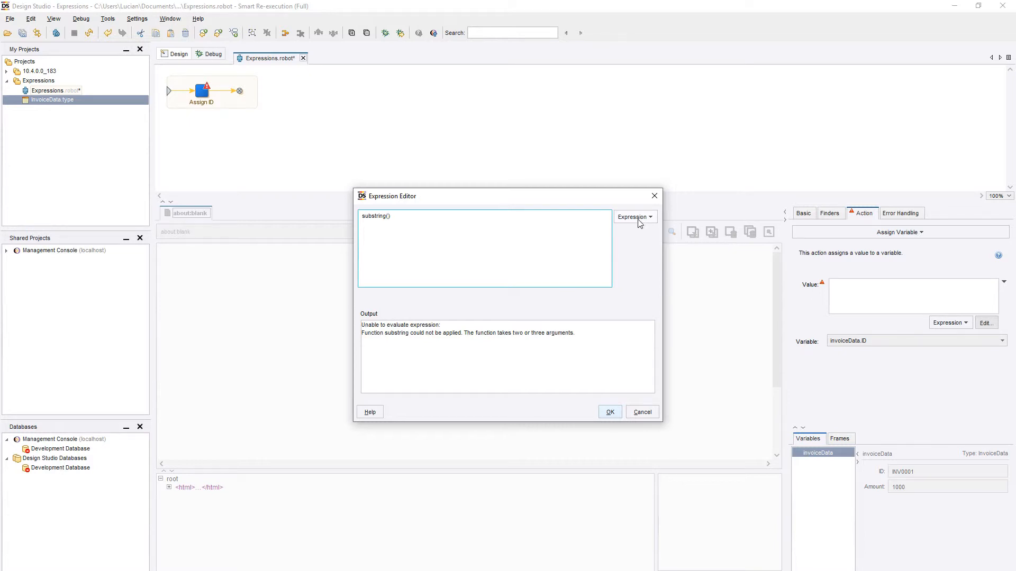
# Apply substring to invoiceData.ID with arguments 0,3 giving INV, adjust arguments, then clear.
pyautogui.click(633, 216)
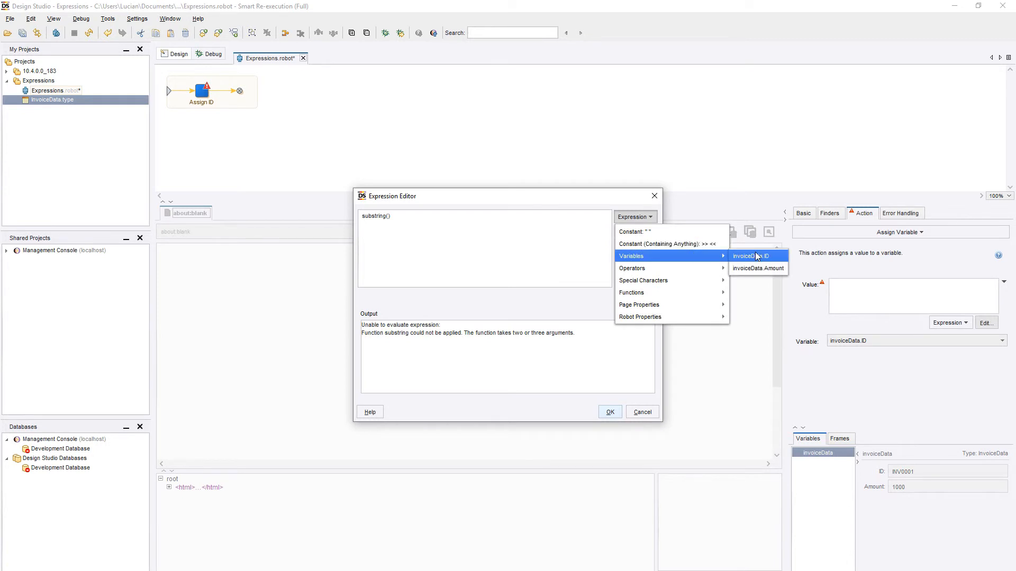
pyautogui.click(744, 256)
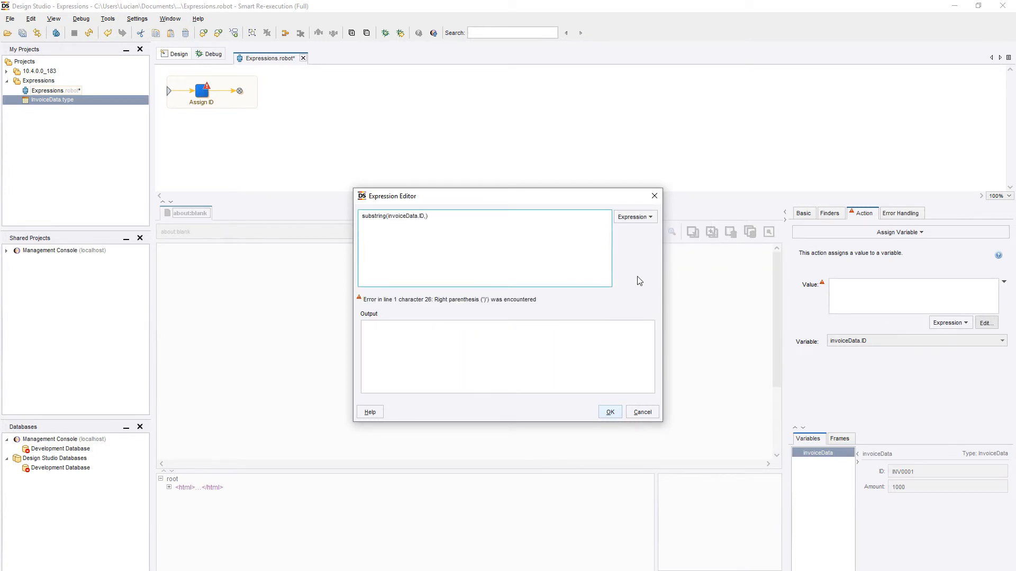
pyautogui.write('0,3')
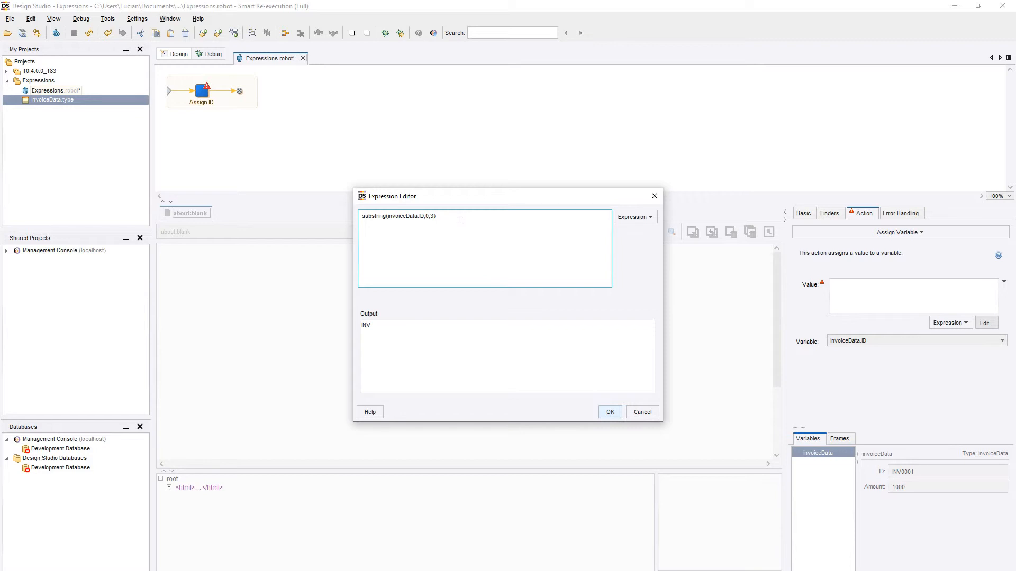
pyautogui.press('BackSpace')
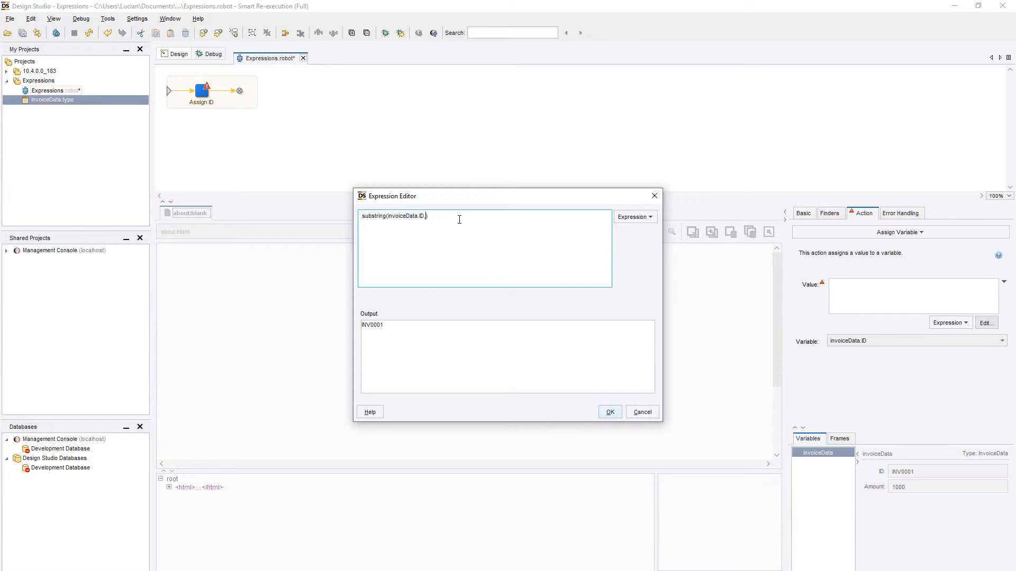
pyautogui.write(',3')
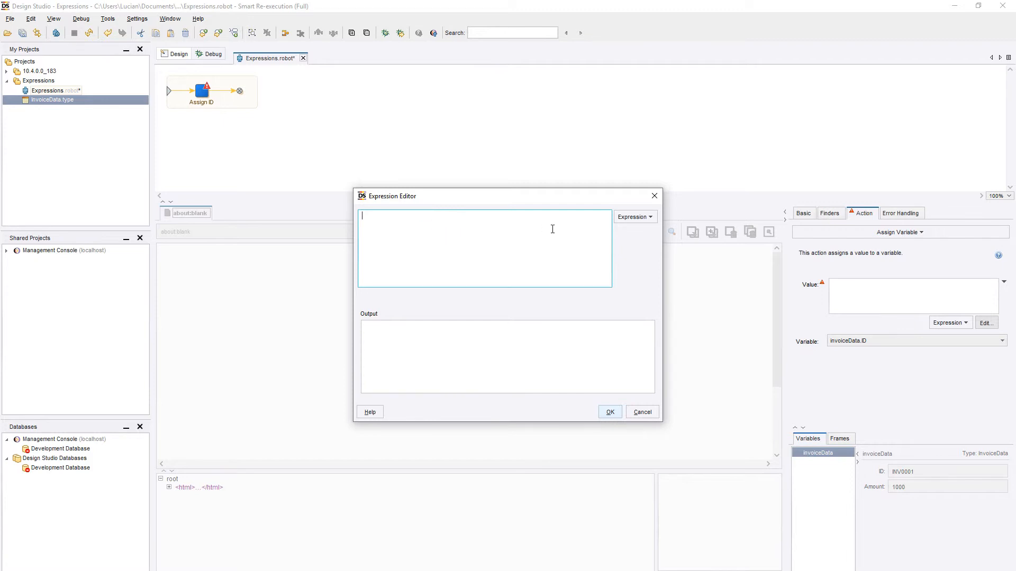
# Test length(invoiceData.ID) = 7, then now() wrapped in year() = 2019, and clear.
pyautogui.click(634, 215)
pyautogui.write('length()')
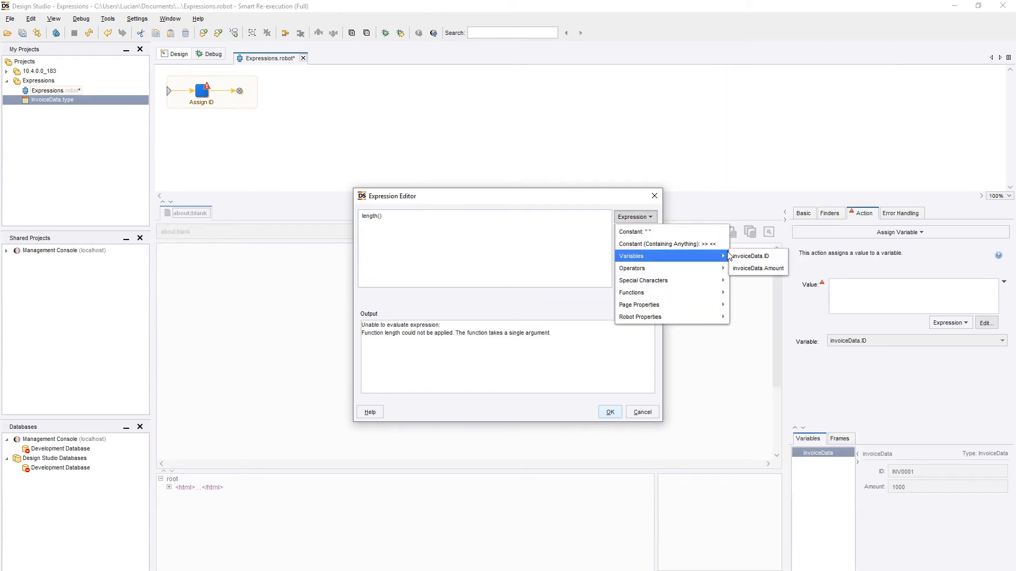
pyautogui.click(749, 256)
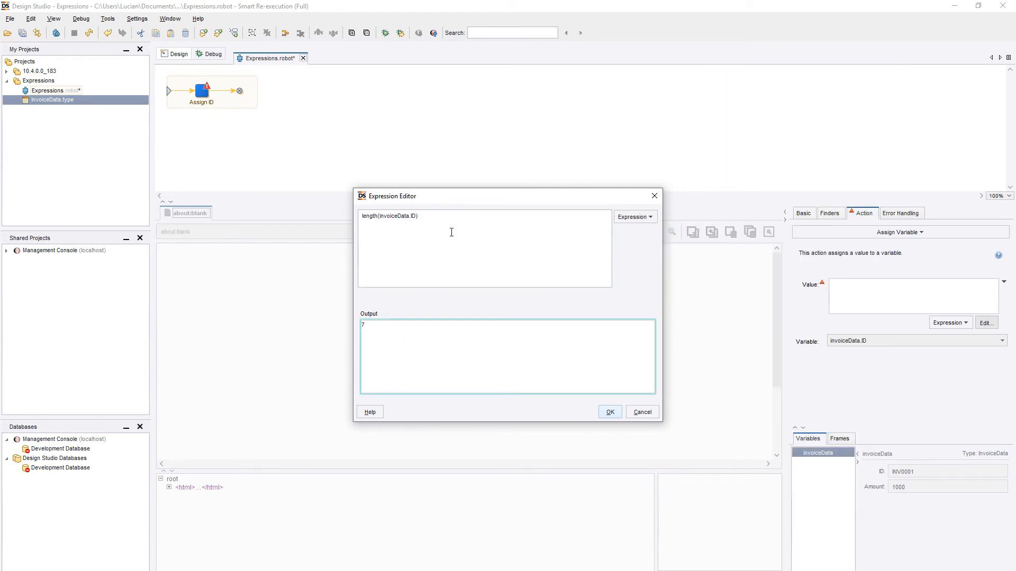
pyautogui.click(634, 216)
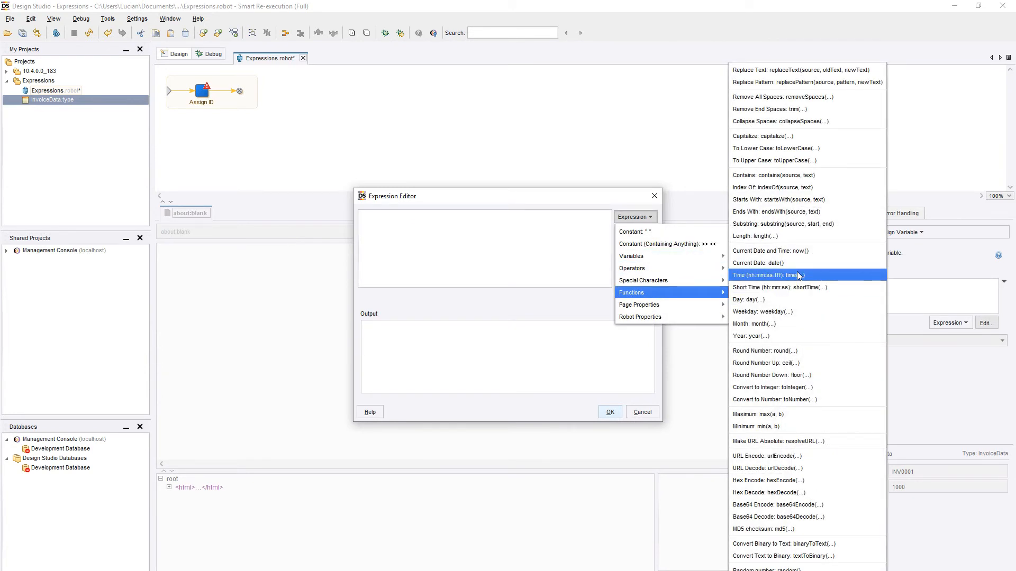
pyautogui.click(771, 252)
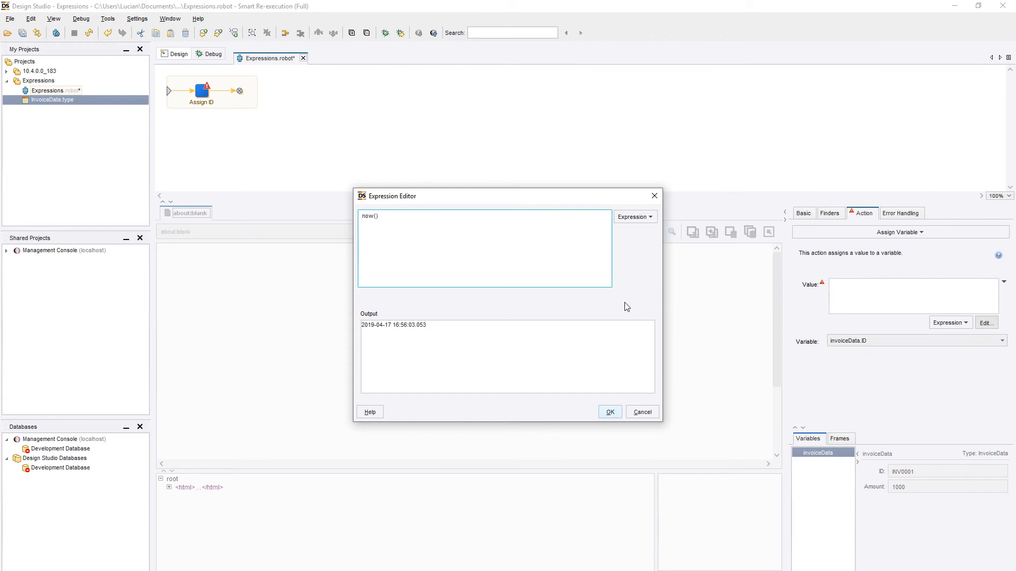
pyautogui.moveTo(483, 124)
pyautogui.write('year(')
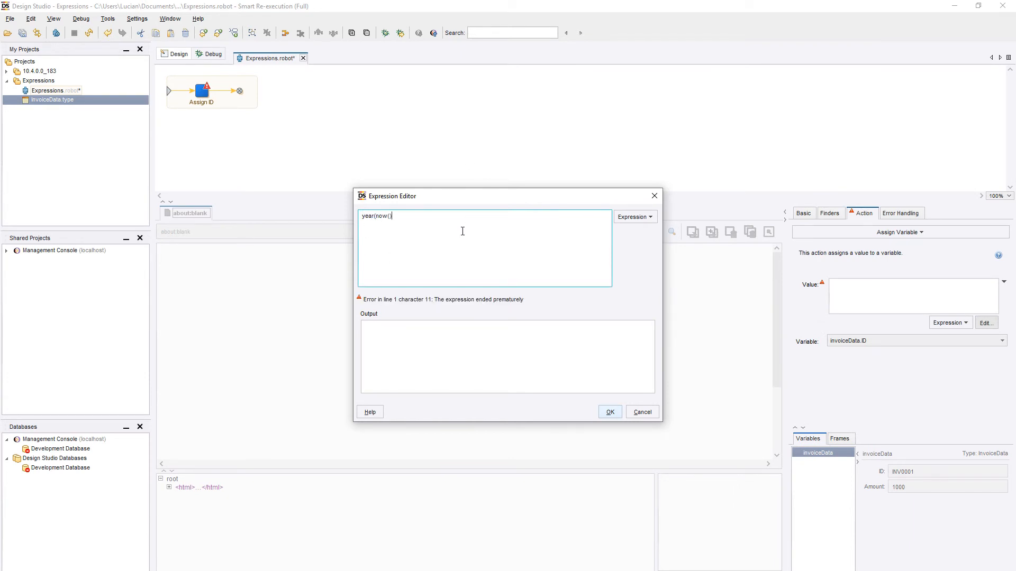
pyautogui.write(')')
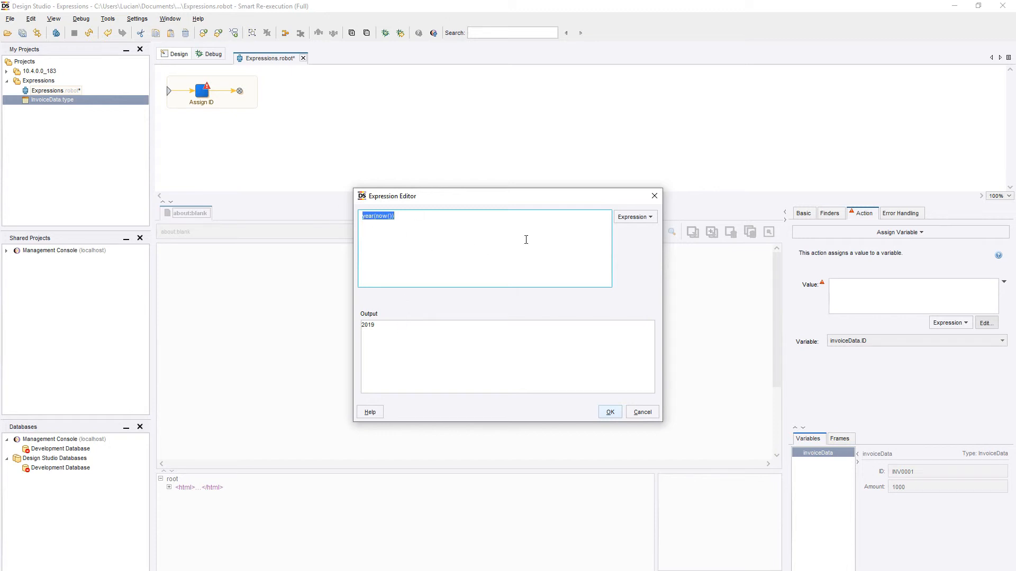
pyautogui.click(634, 216)
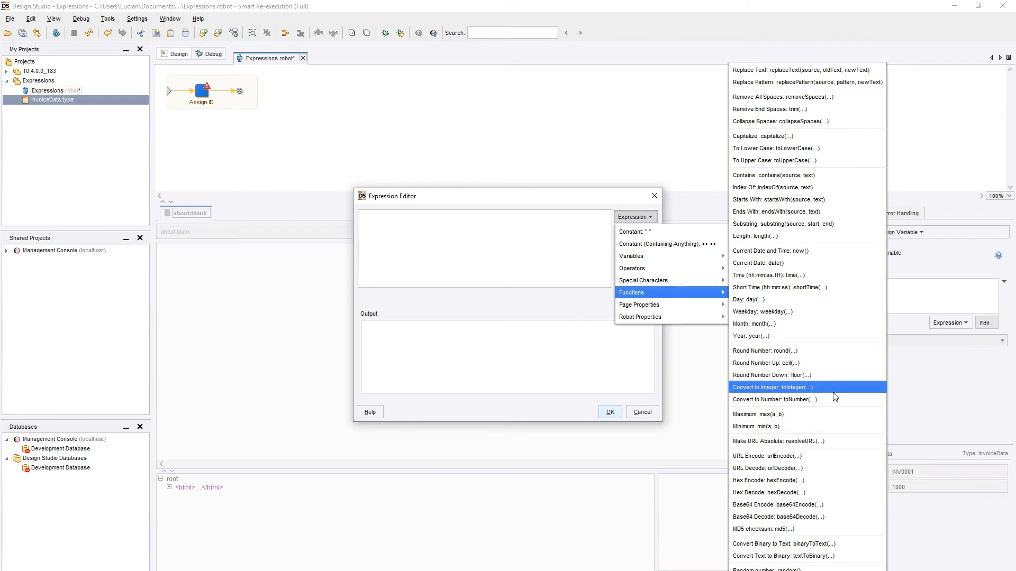
# Insert toInteger(...) and evaluate toInteger(7.8) to get 7.
pyautogui.click(771, 387)
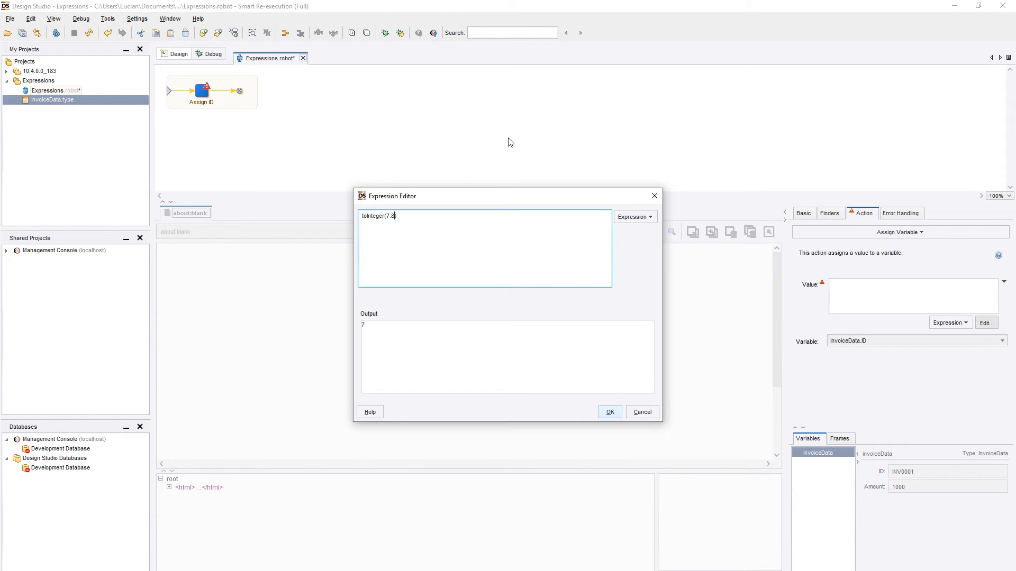
pyautogui.moveTo(372, 216)
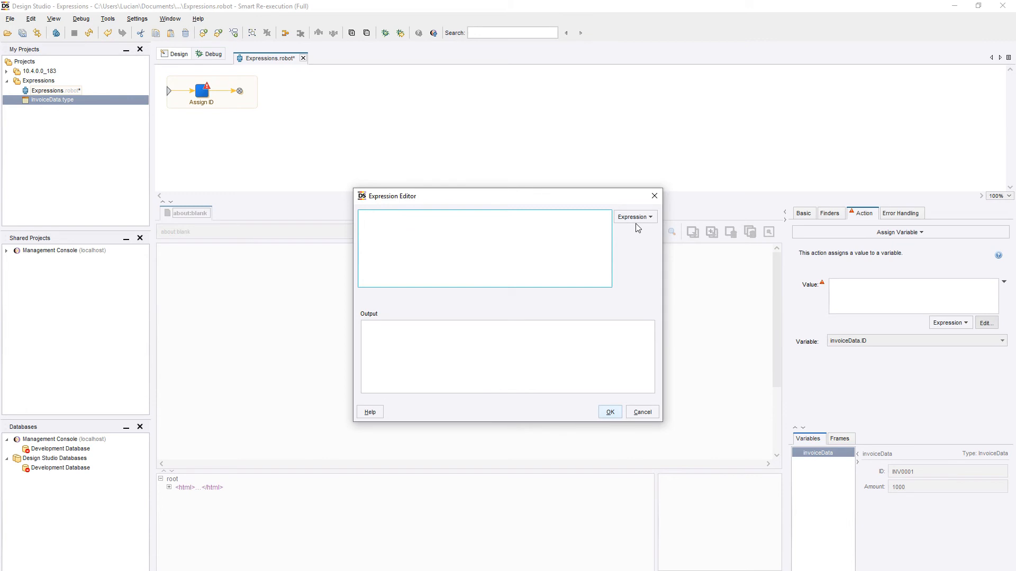
# Insert Robot.executionId from Robot Properties > Execution ID as the Assign ID value and confirm it.
pyautogui.click(634, 216)
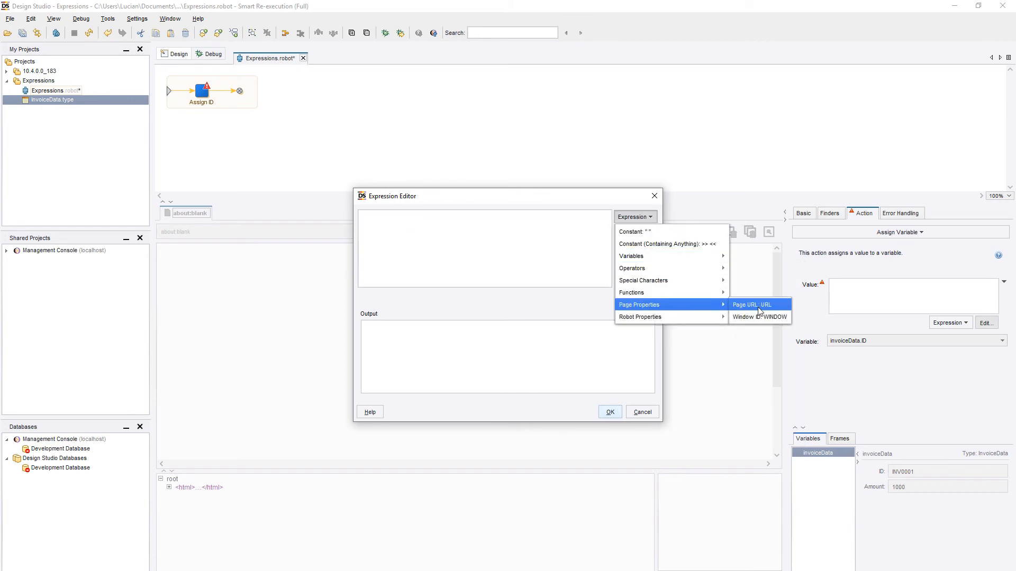
pyautogui.moveTo(640, 316)
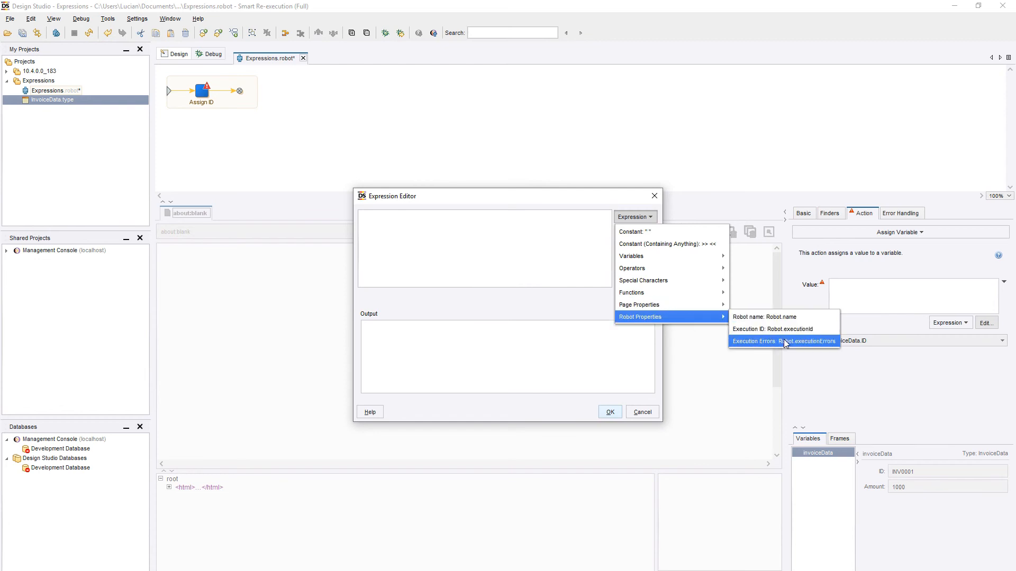
pyautogui.click(772, 330)
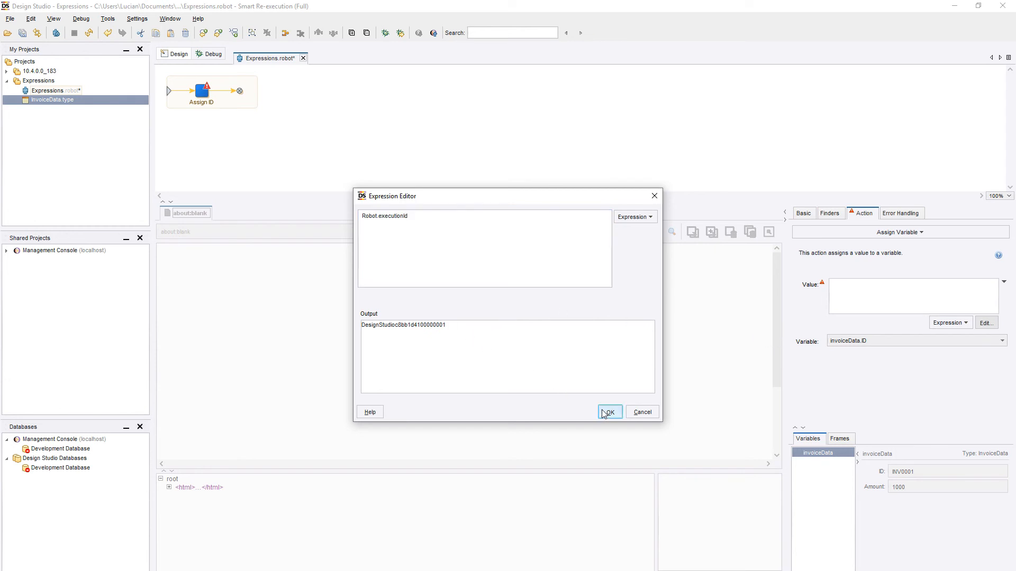
pyautogui.click(607, 412)
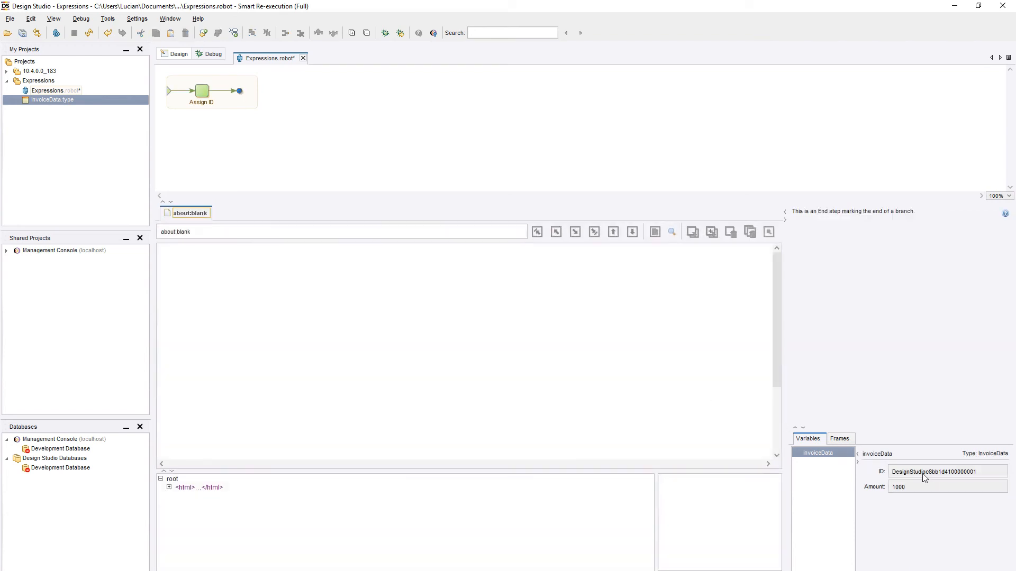
pyautogui.moveTo(844, 481)
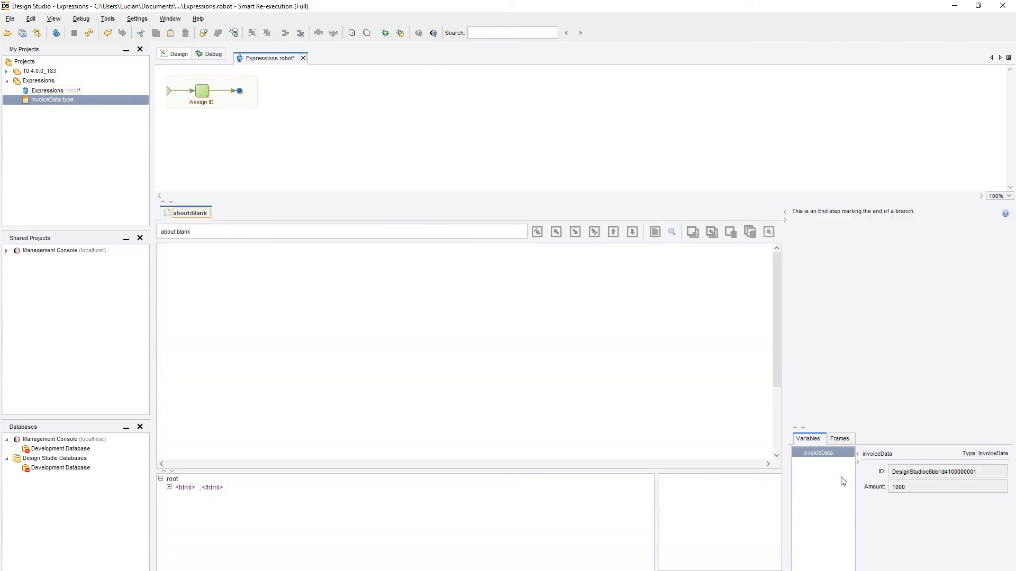